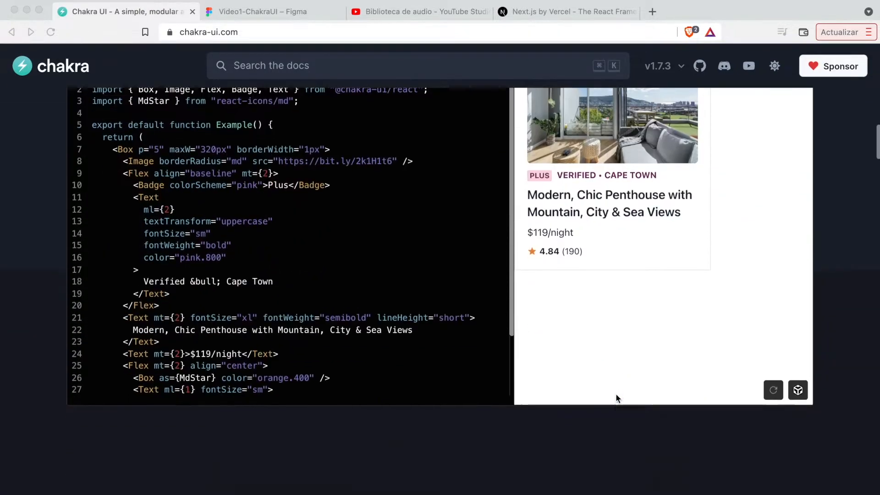
Go to chakra-ui.com/docs/form/button and reach the solid, outline, ghost and link variant examples.
{"action": "scroll", "scroll_direction": "down", "scroll_amount": 3}
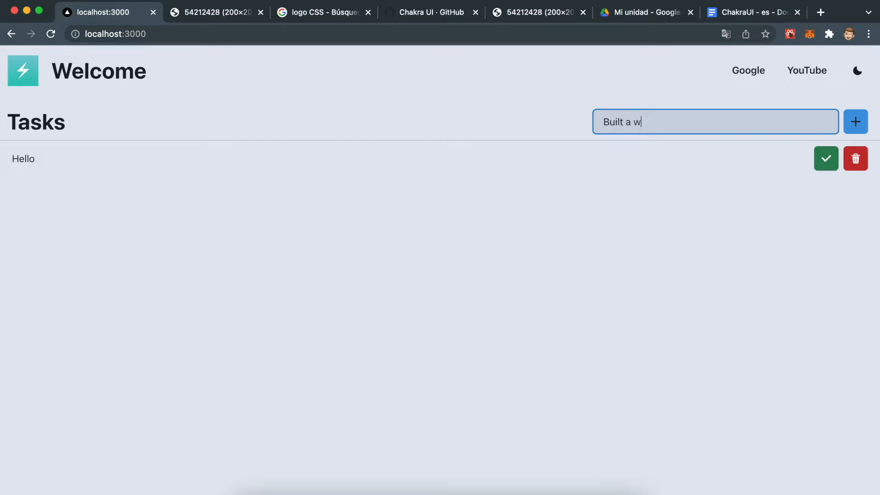
{"action": "left_click", "coordinate": [857, 70]}
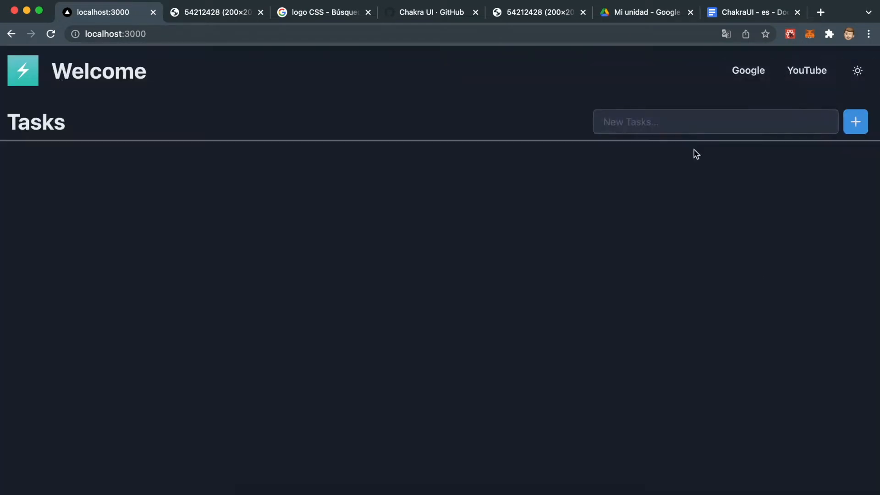
{"action": "left_click", "coordinate": [855, 122]}
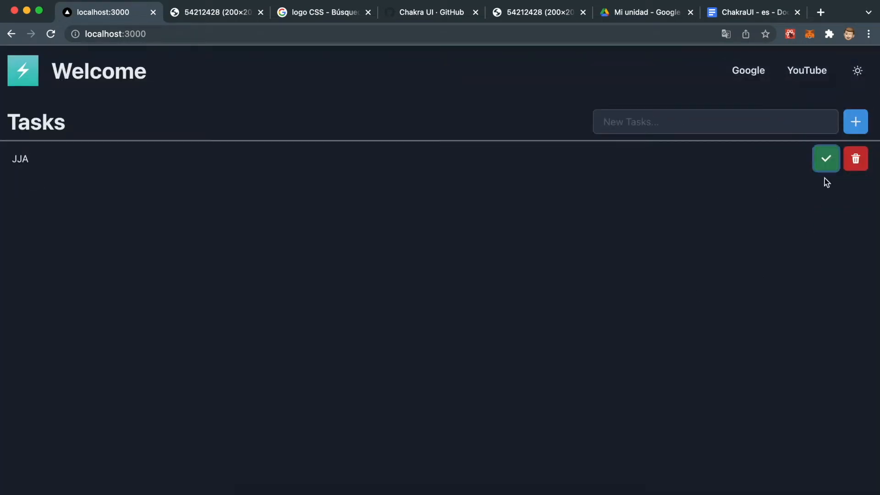
{"action": "left_click", "coordinate": [107, 12]}
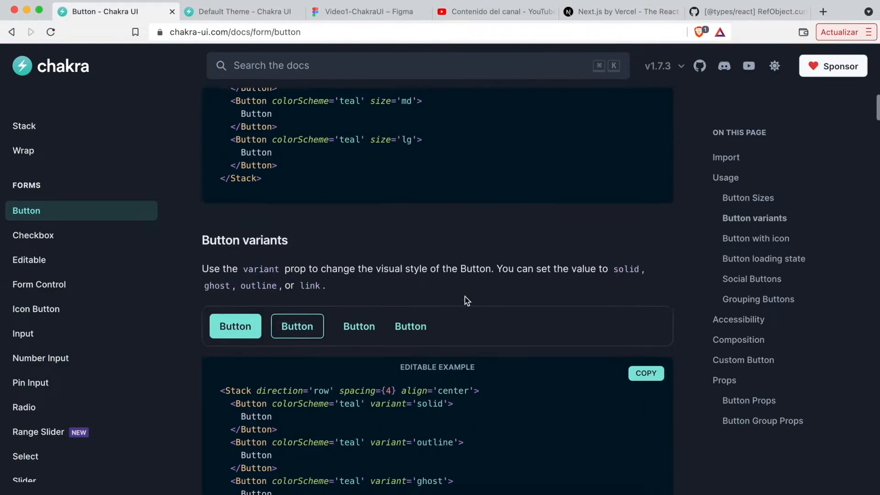
Browse the Input, Alert and Heading component documentation pages.
{"action": "scroll", "scroll_direction": "down", "scroll_amount": 3}
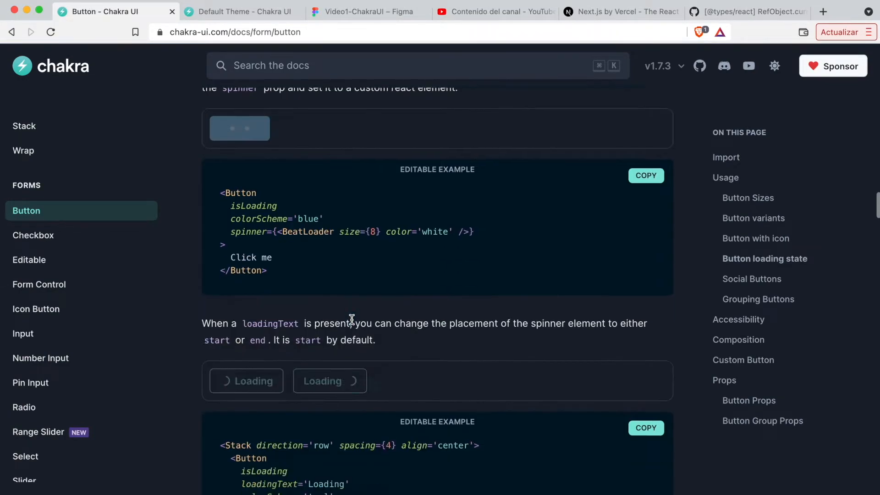
{"action": "left_click", "coordinate": [23, 333]}
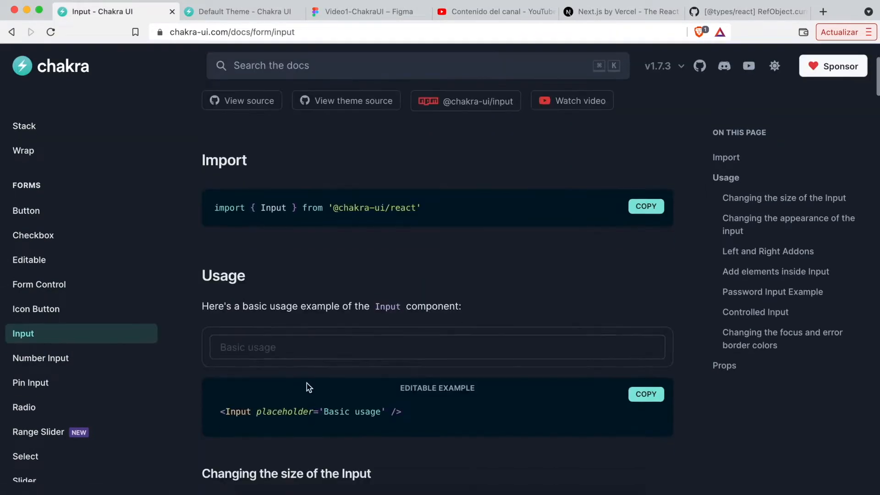
{"action": "scroll", "scroll_direction": "down", "scroll_amount": 3}
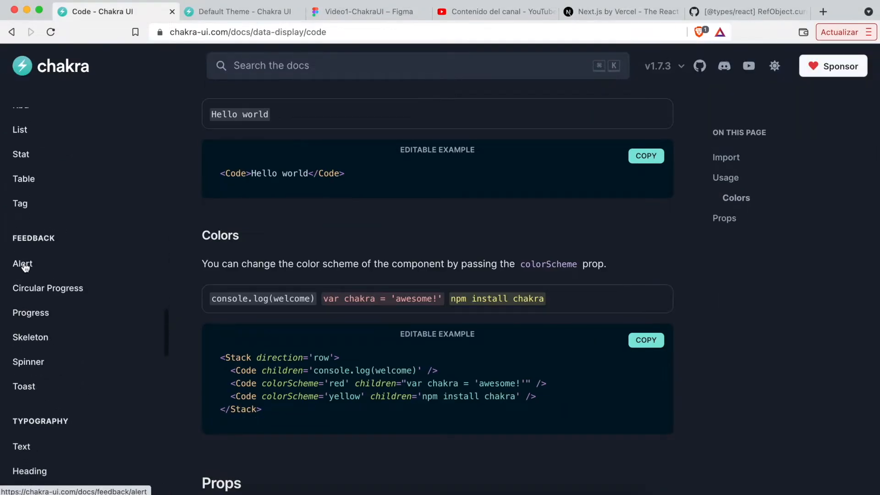
{"action": "left_click", "coordinate": [48, 288]}
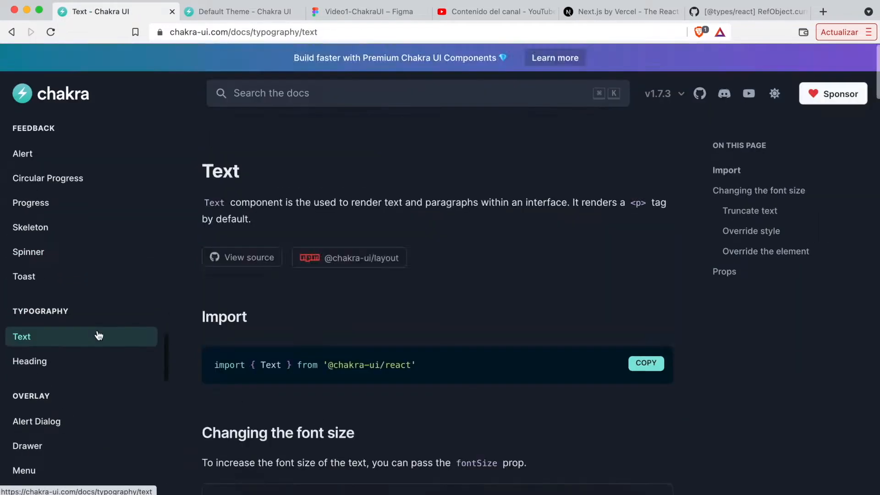
{"action": "left_click", "coordinate": [30, 360]}
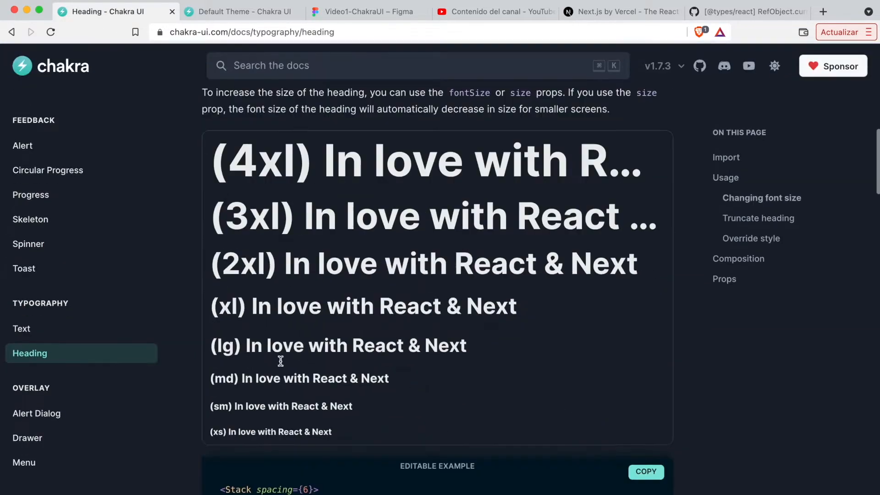
Browse the Alert Dialog and Popover pages, then open the useBoolean hook page.
{"action": "left_click", "coordinate": [37, 413]}
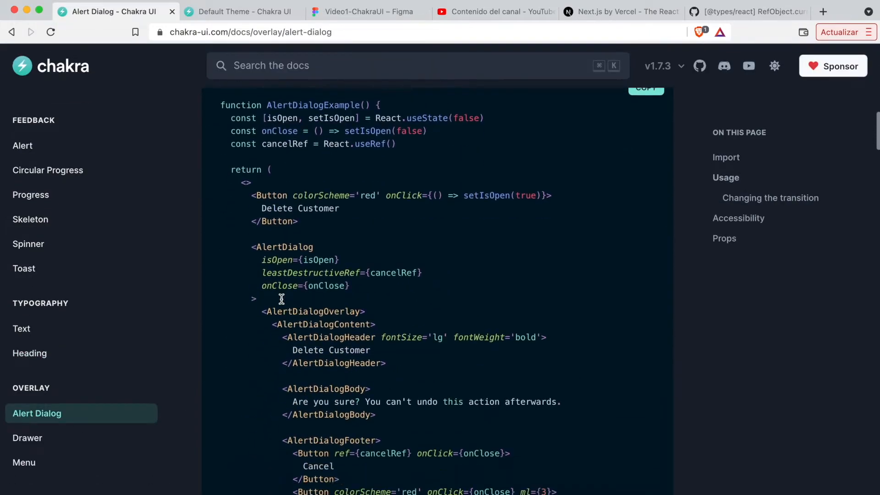
{"action": "scroll", "scroll_direction": "down", "scroll_amount": 3}
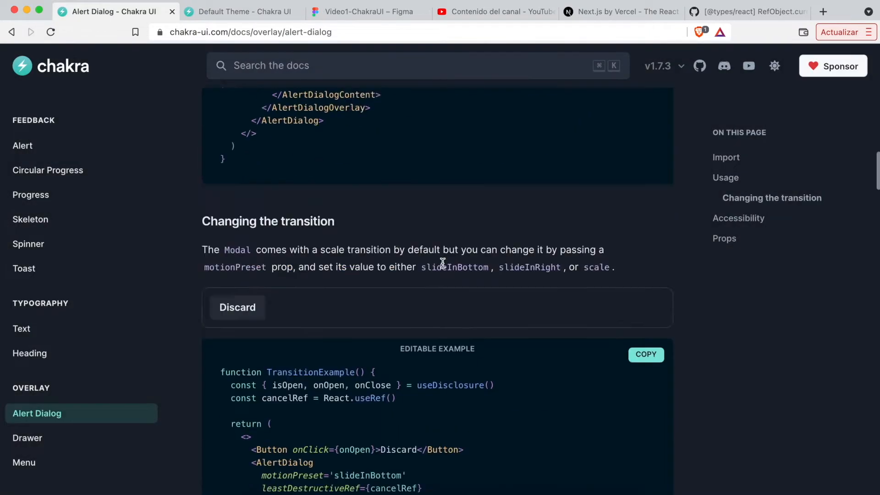
{"action": "left_click", "coordinate": [29, 395]}
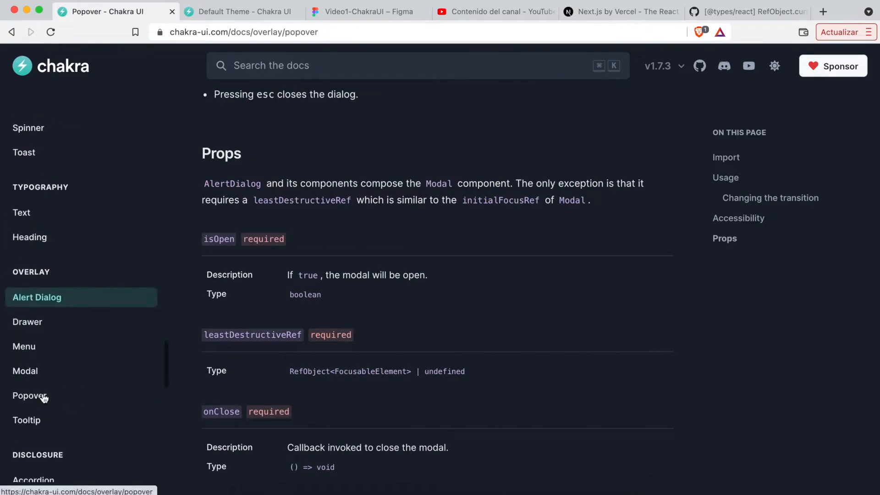
{"action": "left_click", "coordinate": [29, 396]}
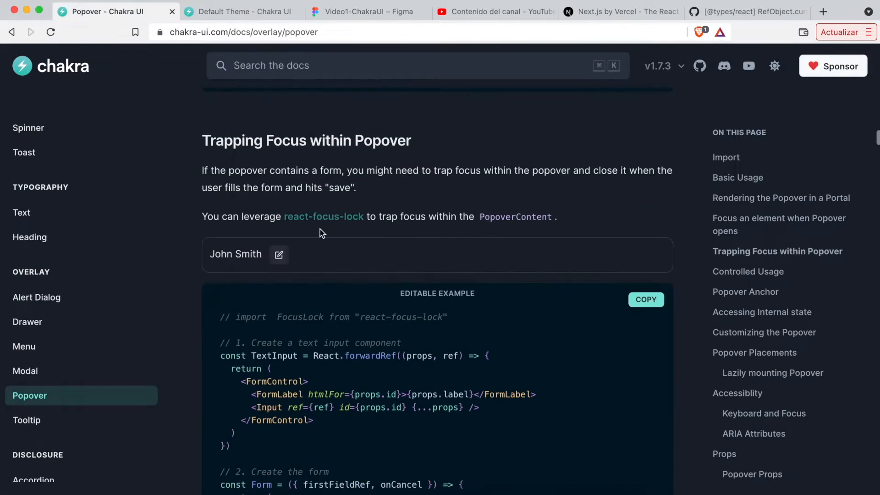
{"action": "scroll", "scroll_direction": "down", "scroll_amount": 3}
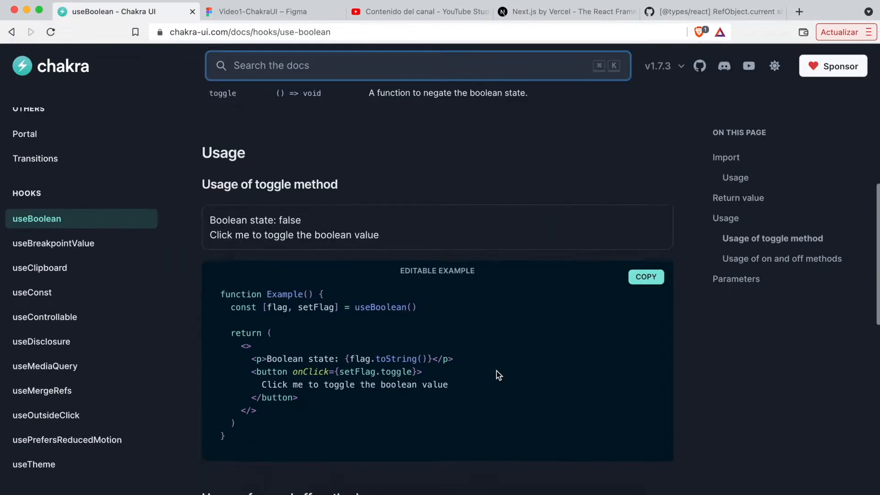
Open the useBreakpointValue hook page, then the Color Mode guide.
{"action": "left_click", "coordinate": [54, 243]}
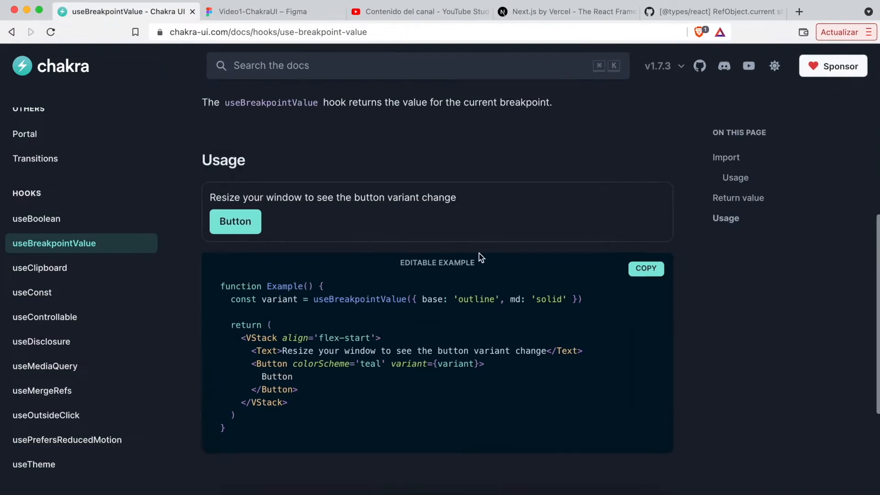
{"action": "left_click", "coordinate": [40, 267]}
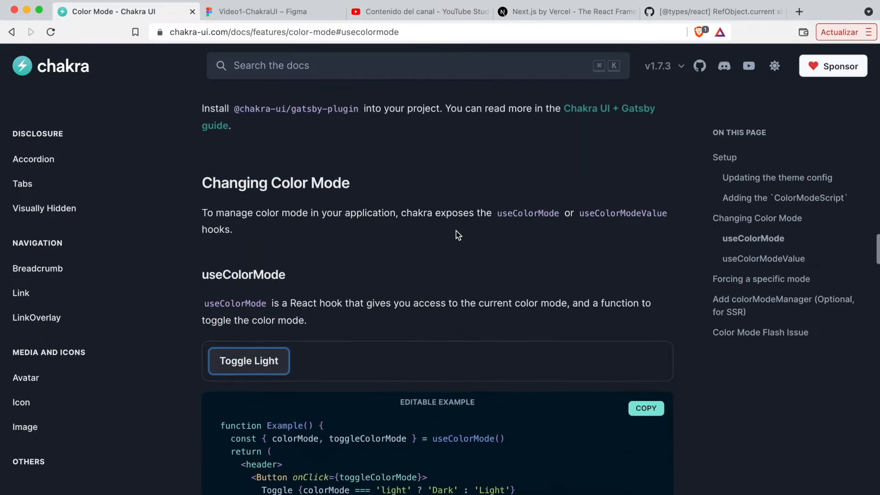
{"action": "scroll", "scroll_direction": "down", "scroll_amount": 3}
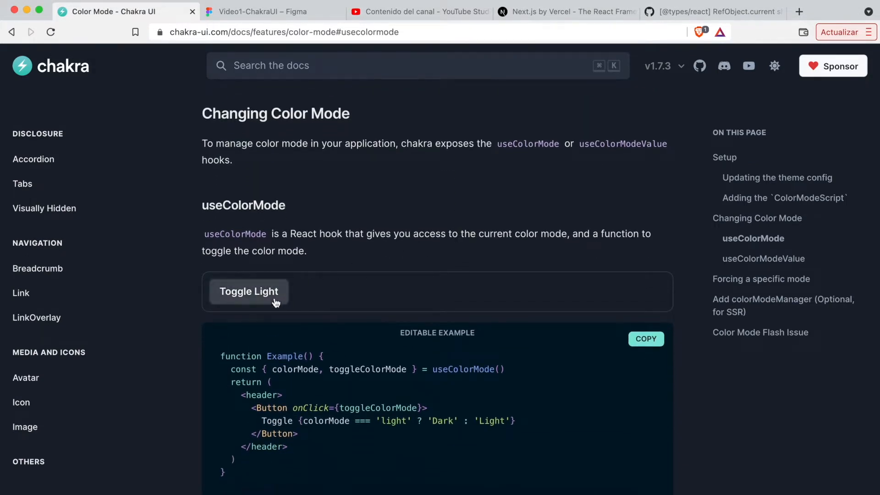
Toggle the example between light and dark, then select toggleColorMode in the code.
{"action": "left_click", "coordinate": [248, 292]}
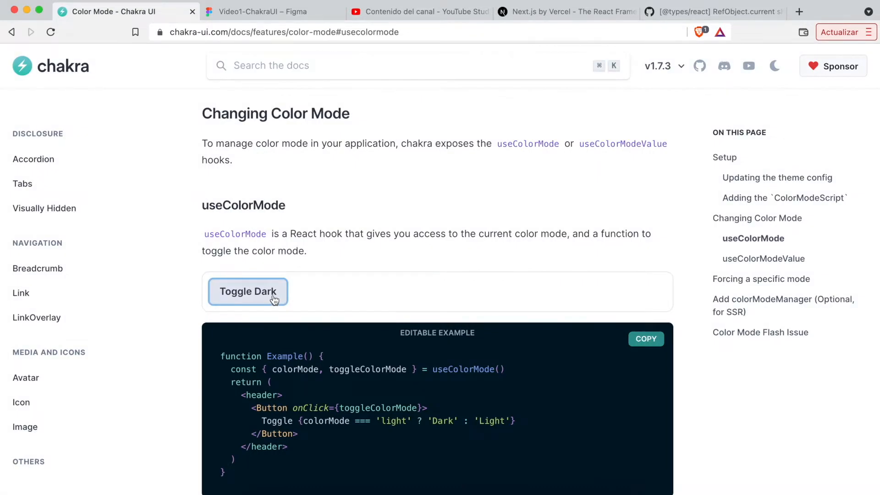
{"action": "left_click", "coordinate": [248, 292]}
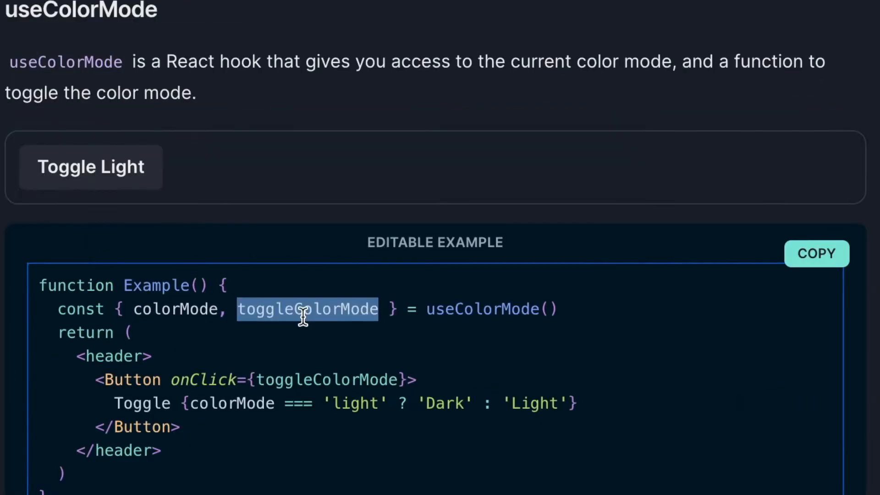
{"action": "scroll", "scroll_direction": "down", "scroll_amount": 3}
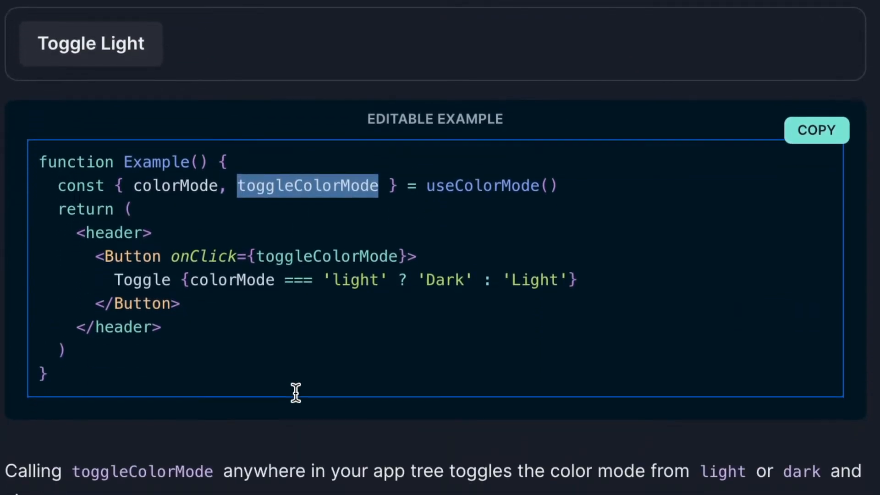
{"action": "mouse_move", "coordinate": [108, 288]}
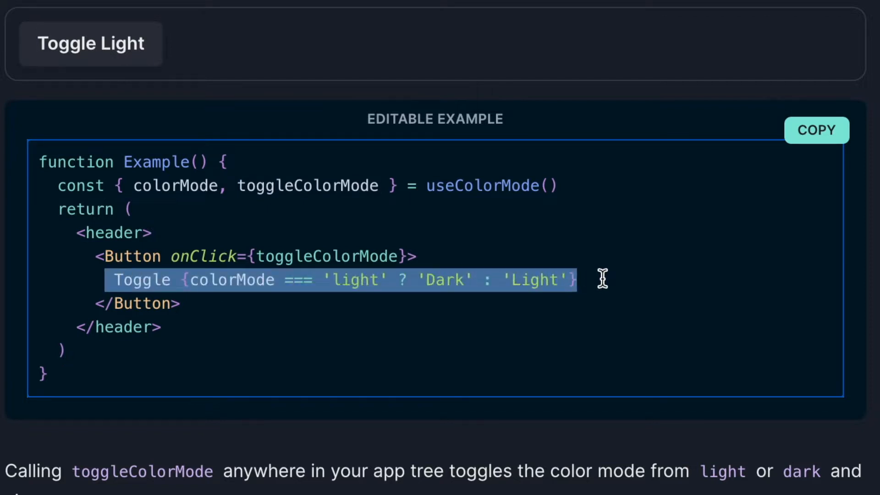
{"action": "left_click", "coordinate": [351, 340]}
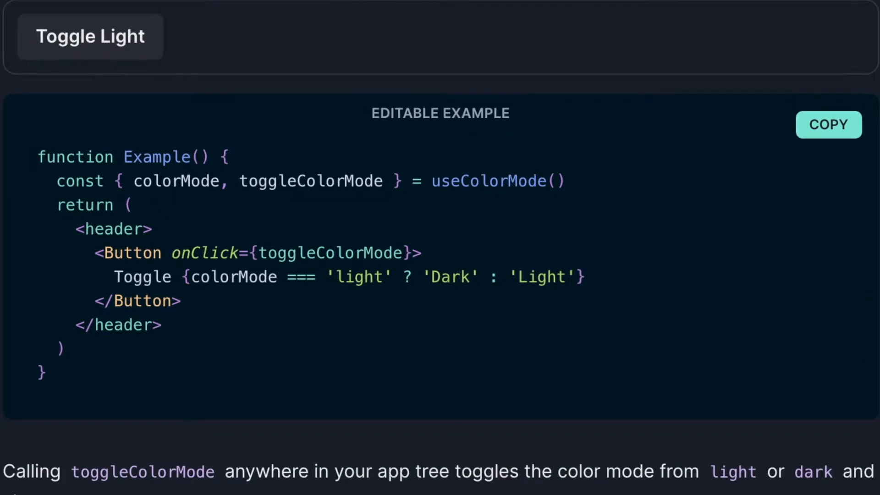
{"action": "mouse_move", "coordinate": [349, 197]}
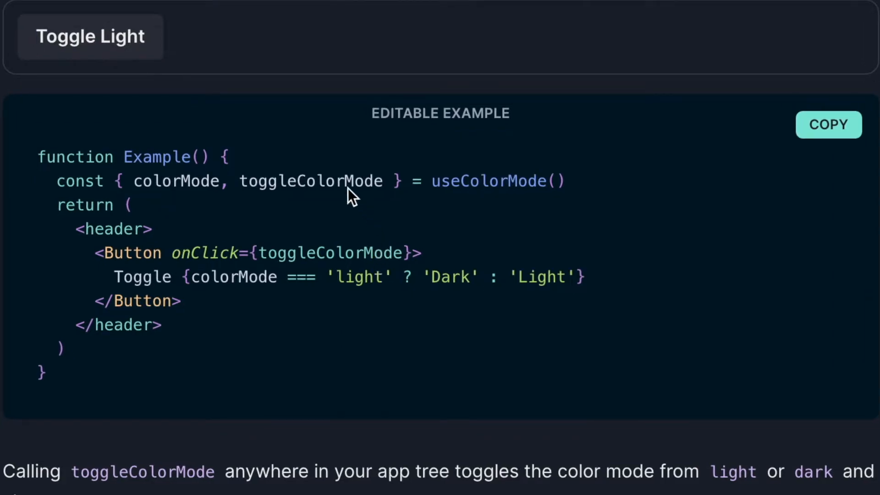
{"action": "double_click", "coordinate": [310, 181]}
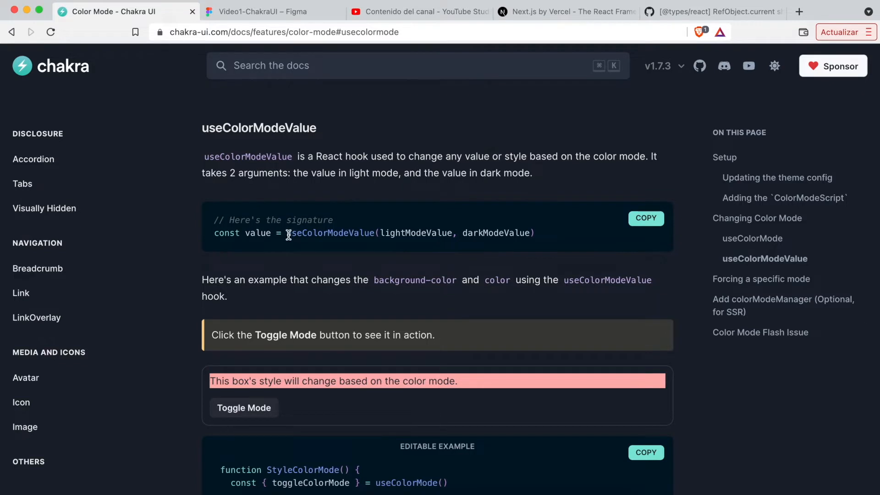
{"action": "mouse_move", "coordinate": [395, 262]}
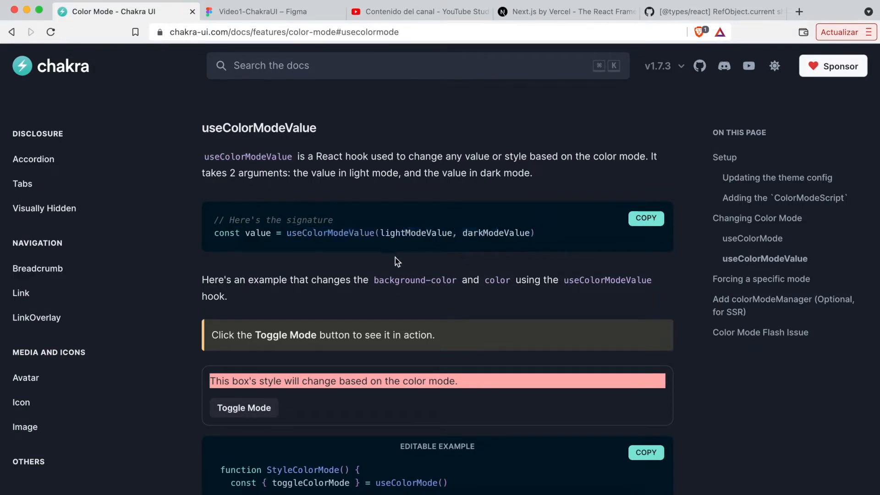
Change the example colors to 'green.500' and 'yellow.200', replacing 'white' text with 'red'.
{"action": "scroll", "scroll_direction": "down", "scroll_amount": 3}
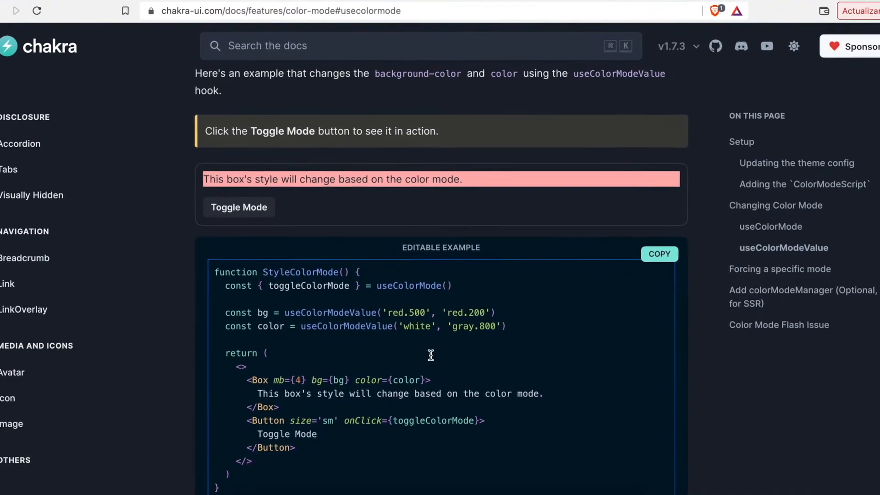
{"action": "scroll", "scroll_direction": "down", "scroll_amount": 3}
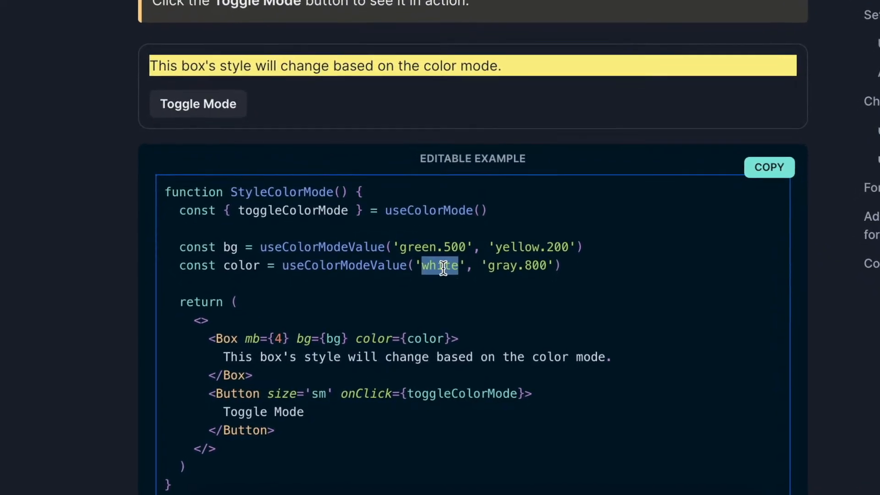
{"action": "type", "text": "red"}
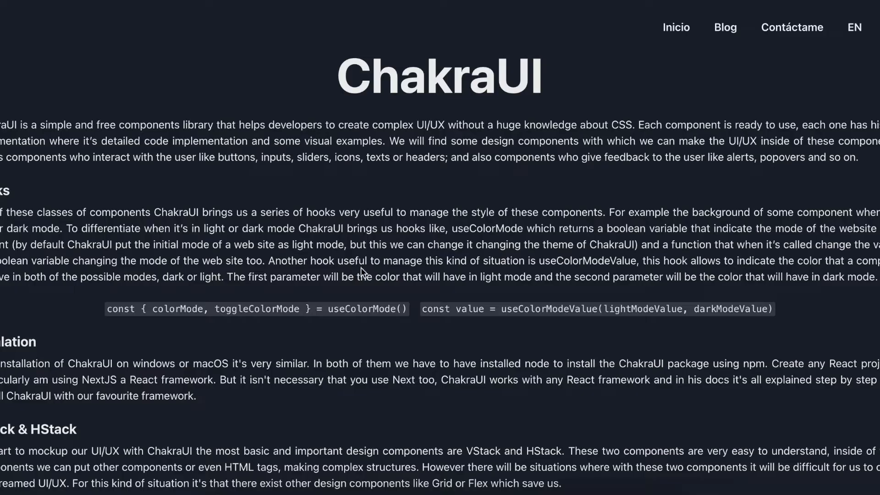
{"action": "scroll", "scroll_direction": "down", "scroll_amount": 3}
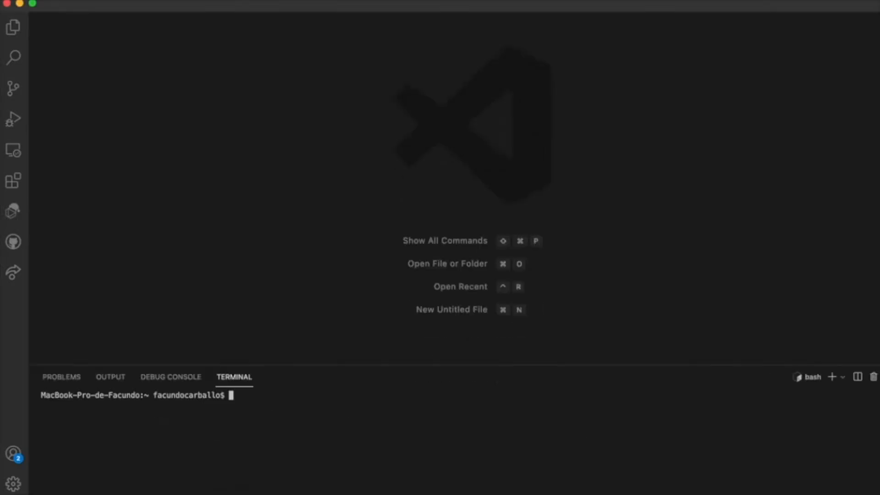
Pick the ChakraUI folder in the Open Folder dialog and confirm with Abrir.
{"action": "left_click", "coordinate": [446, 264]}
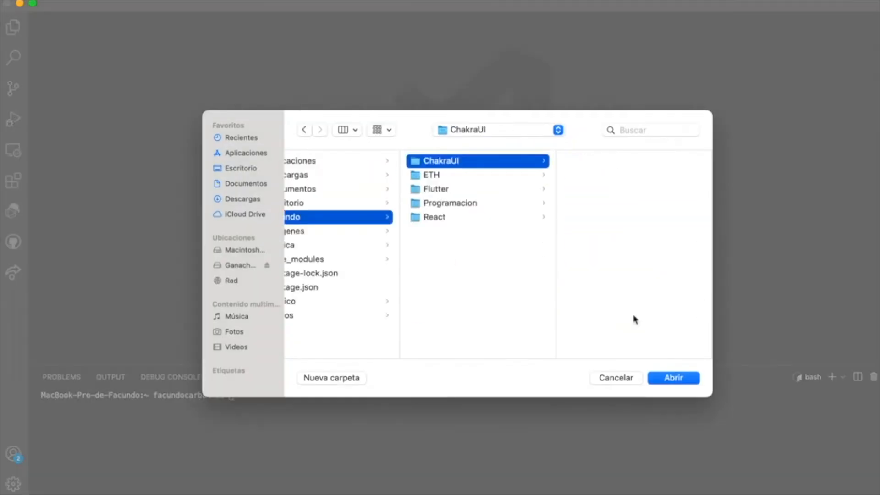
{"action": "left_click", "coordinate": [672, 377]}
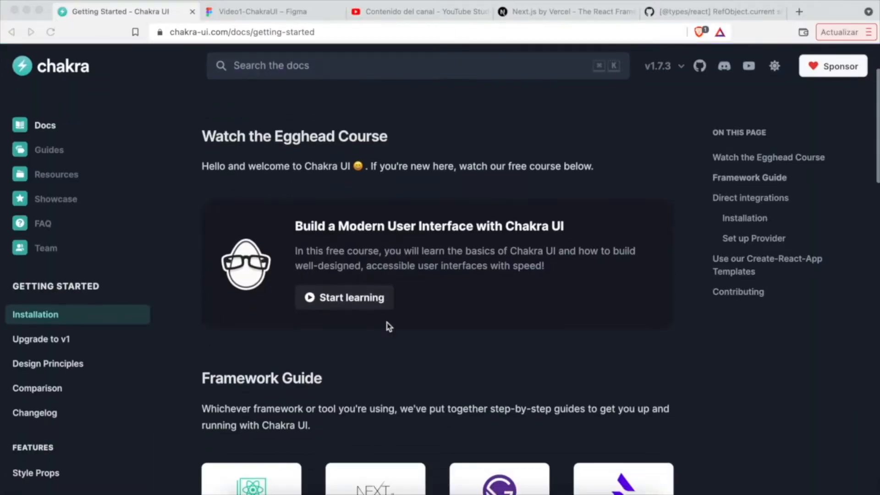
Scroll down to the Framework Guide and choose the Next.js card.
{"action": "scroll", "scroll_direction": "down", "scroll_amount": 3}
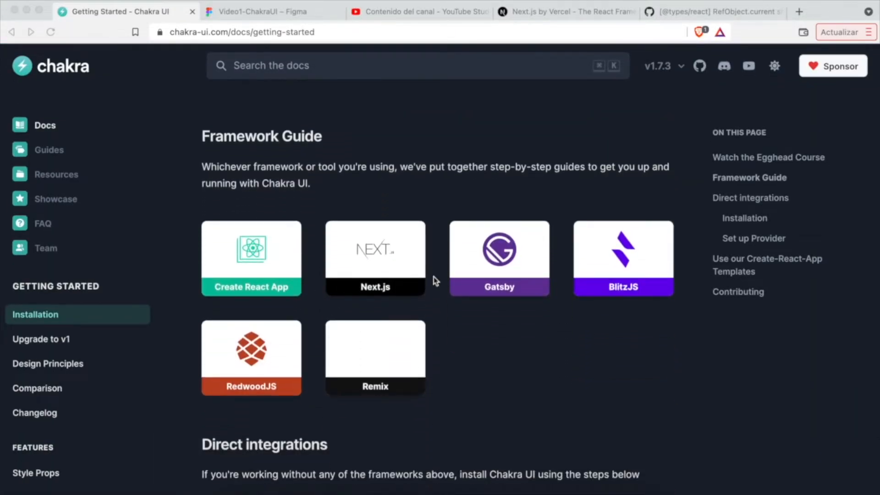
{"action": "mouse_move", "coordinate": [268, 283]}
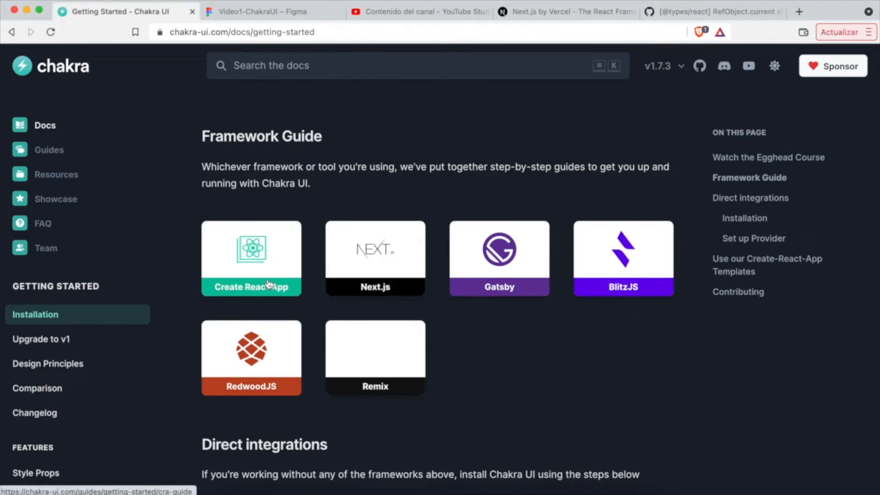
{"action": "left_click", "coordinate": [374, 258]}
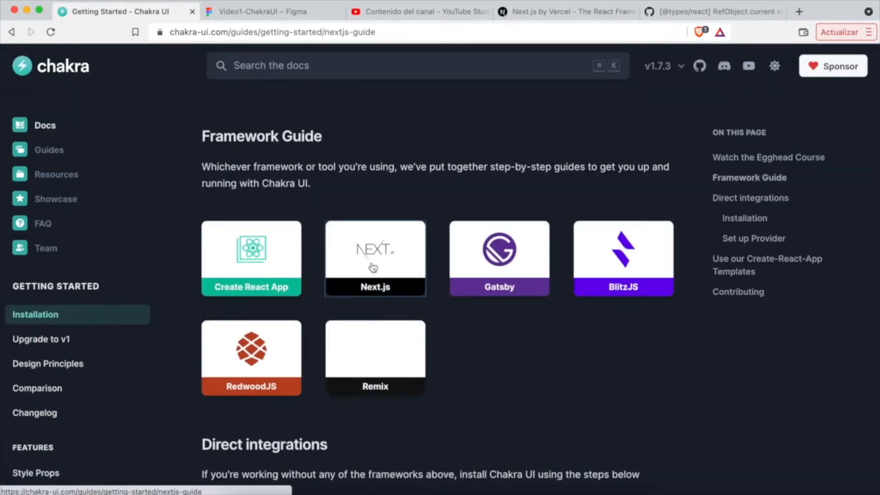
{"action": "left_click", "coordinate": [375, 258]}
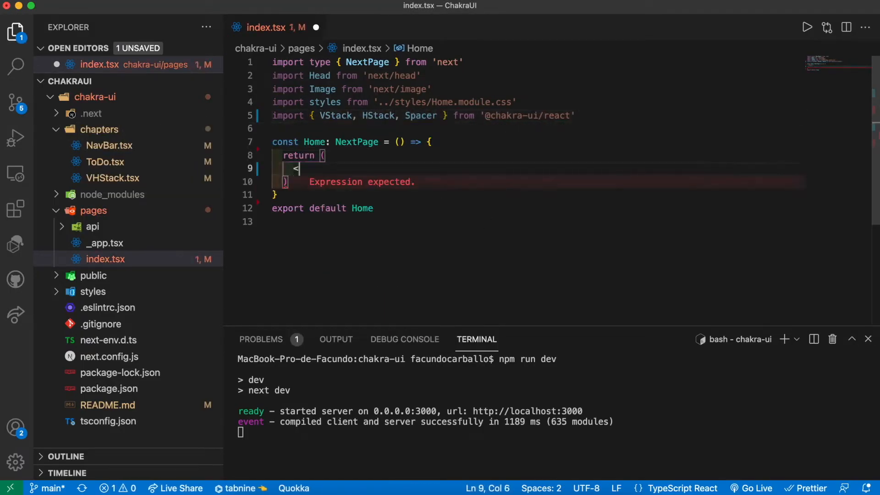
Type a VStack wrapping an HStack of blue.300 100px columns with Spacer, HELLO, Spacer.
{"action": "type", "text": "VStack>"}
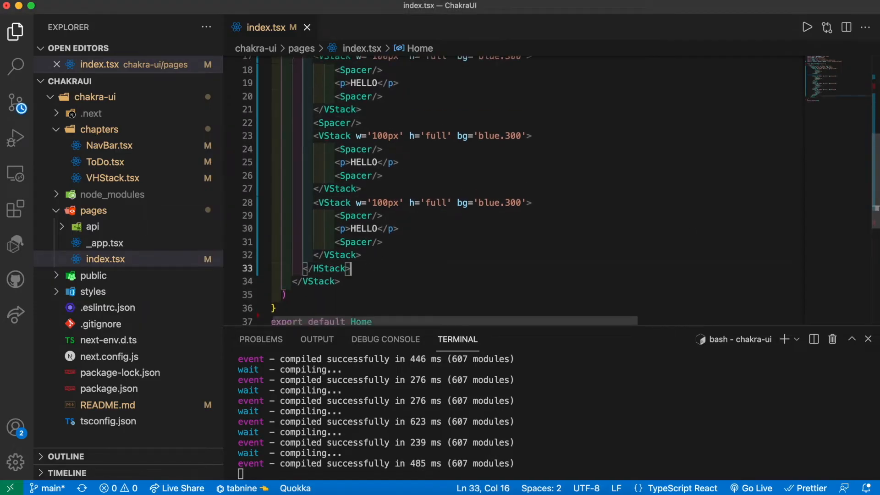
{"action": "type", "text": "<Spac"}
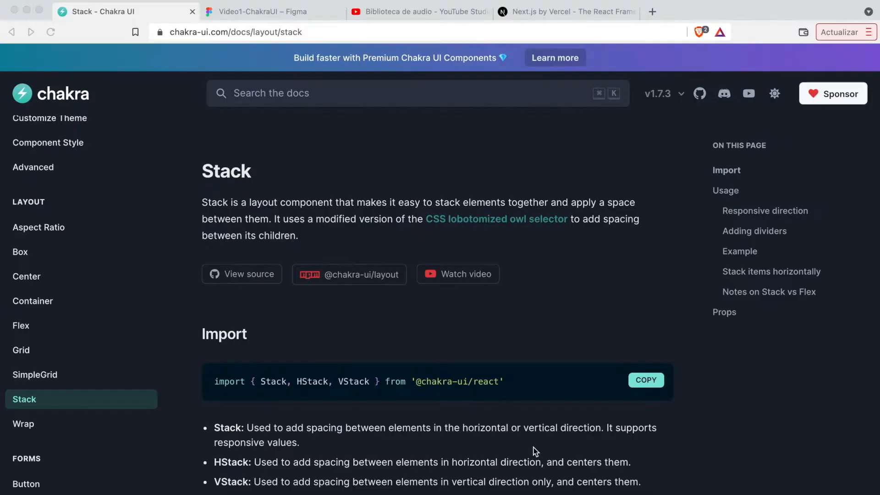
Scroll through the Stack examples, then open the Flex page's Spacer vs Grid vs Stack comparison.
{"action": "scroll", "scroll_direction": "down", "scroll_amount": 3}
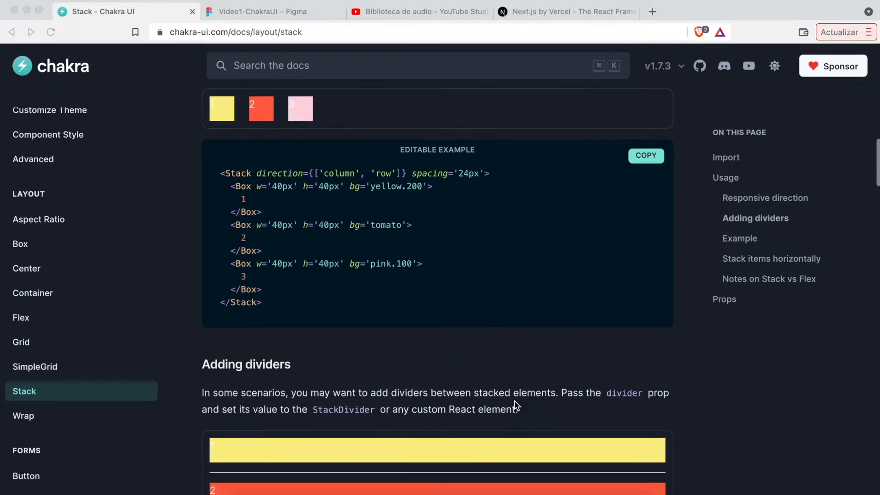
{"action": "scroll", "scroll_direction": "down", "scroll_amount": 3}
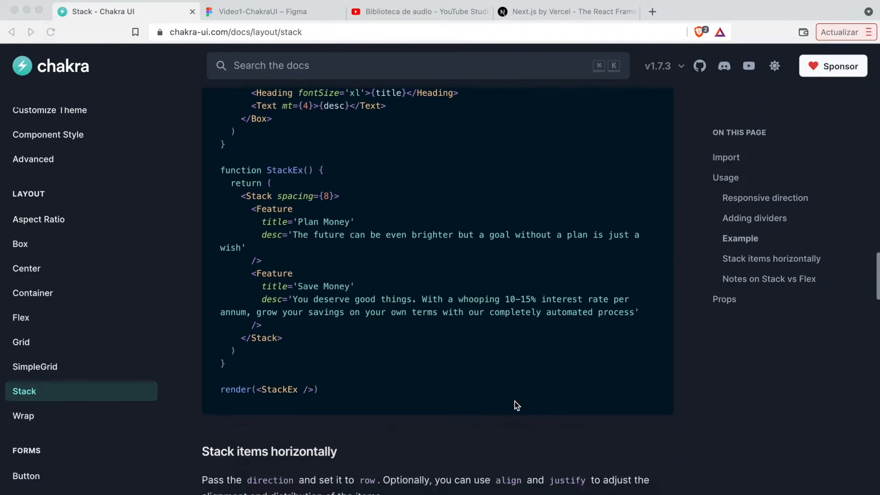
{"action": "scroll", "scroll_direction": "down", "scroll_amount": 3}
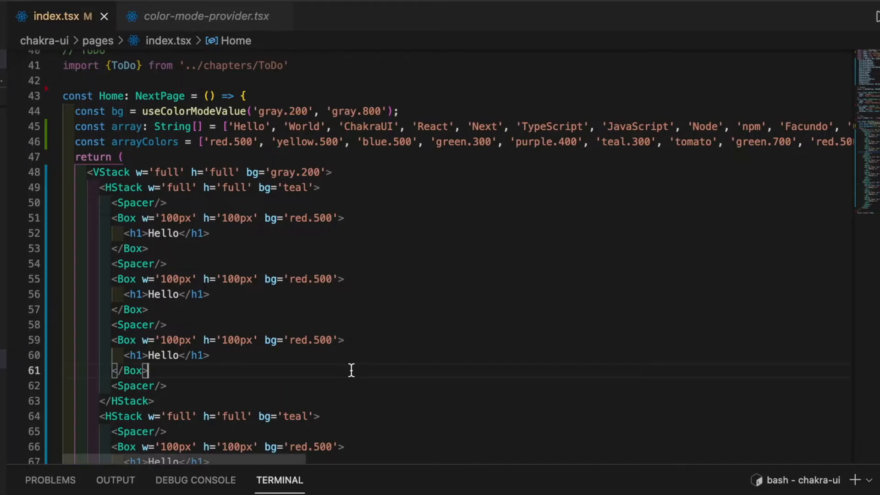
{"action": "scroll", "scroll_direction": "down", "scroll_amount": 3}
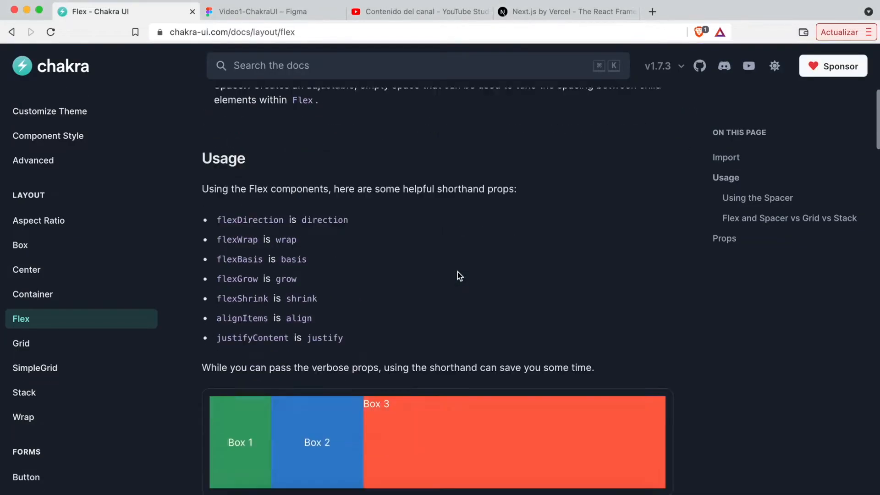
{"action": "scroll", "scroll_direction": "down", "scroll_amount": 3}
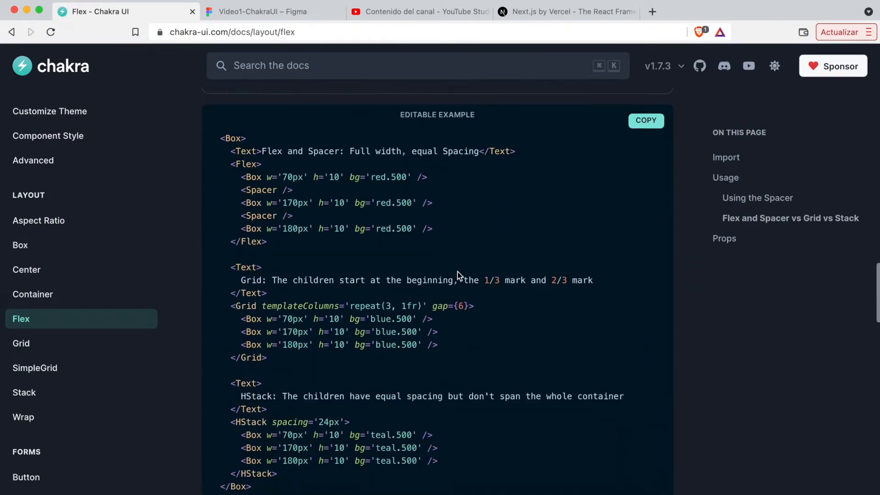
{"action": "left_click", "coordinate": [20, 343]}
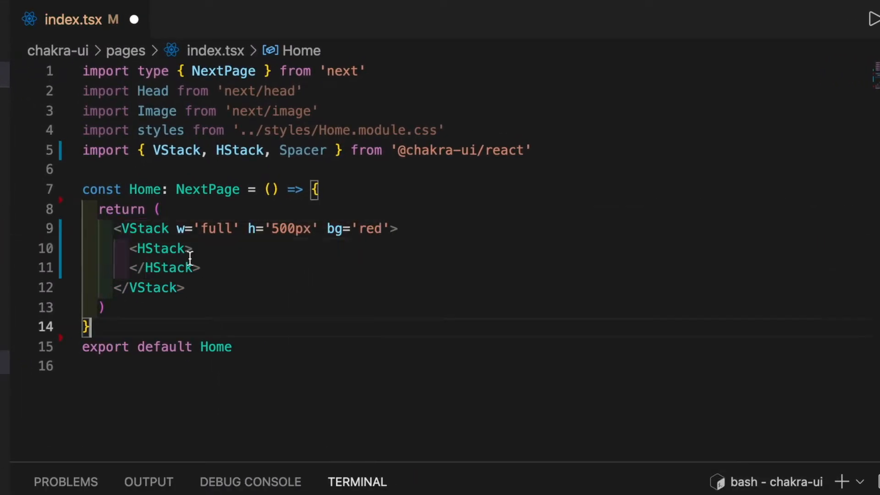
Give HStack w='full' h='full' bg='teal', adding a 100px blue.300 VStack with Spacer and HELLO.
{"action": "type", "text": "w='full' h='full' bg='teal"}
{"action": "type", "text": "<VStack>"}
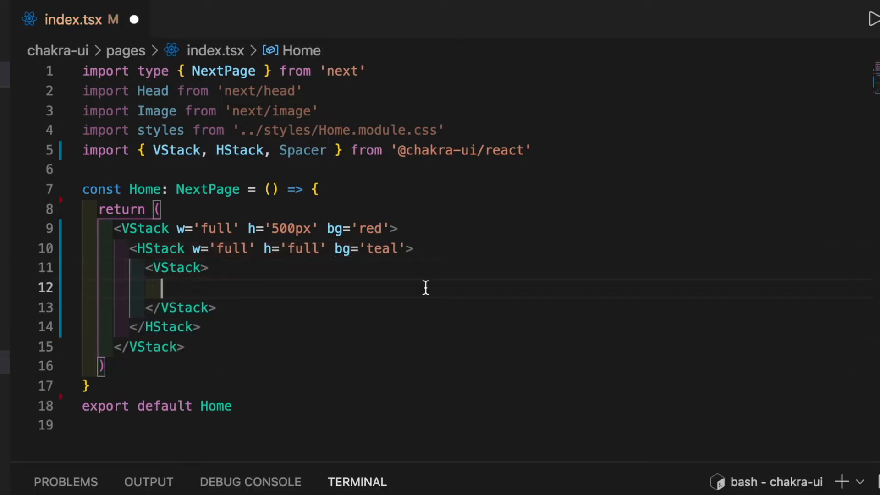
{"action": "type", "text": "w='100px' h"}
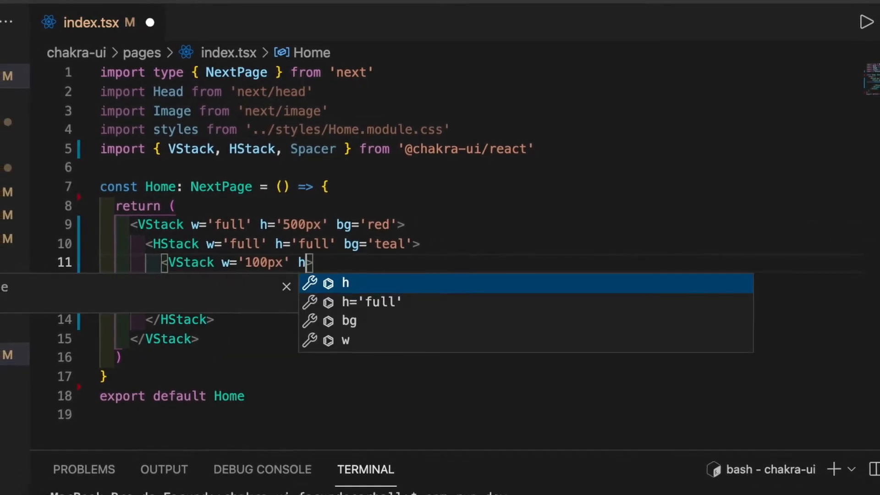
{"action": "type", "text": "='full' bg='blue.300"}
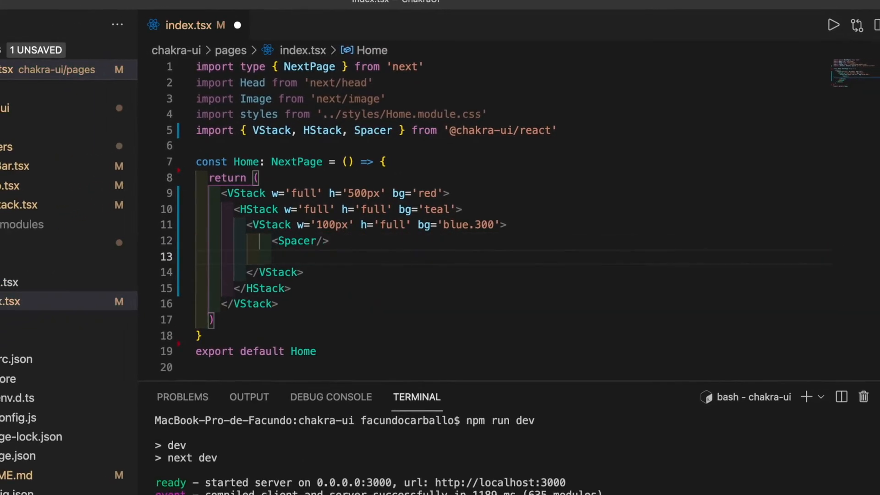
{"action": "type", "text": "<p>HELLO</p>"}
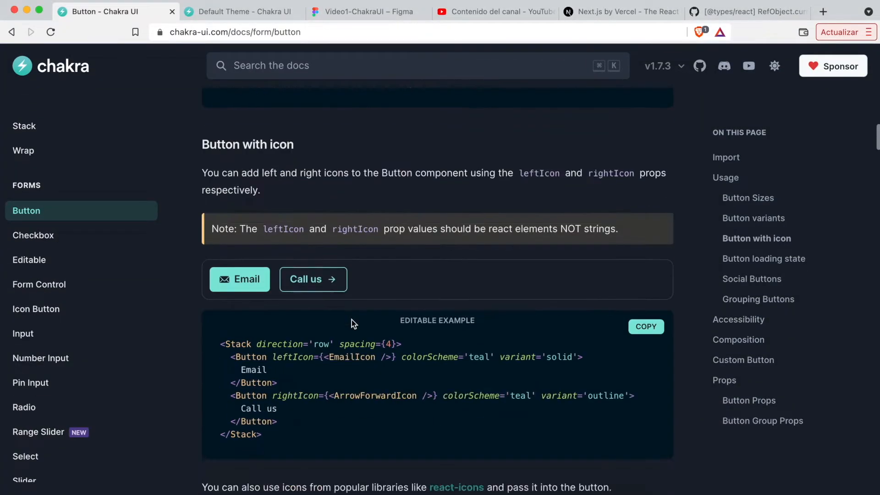
Browse the Button, Input and Slider pages, scrolling through their demos.
{"action": "scroll", "scroll_direction": "down", "scroll_amount": 3}
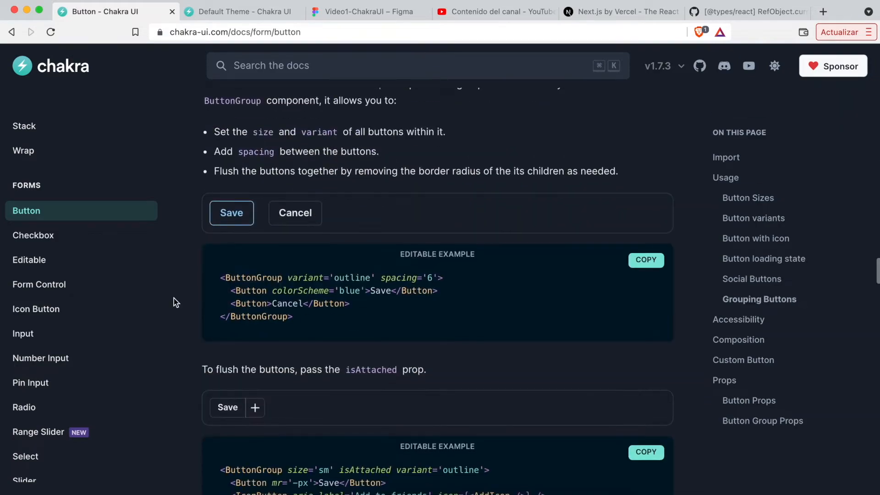
{"action": "left_click", "coordinate": [23, 333]}
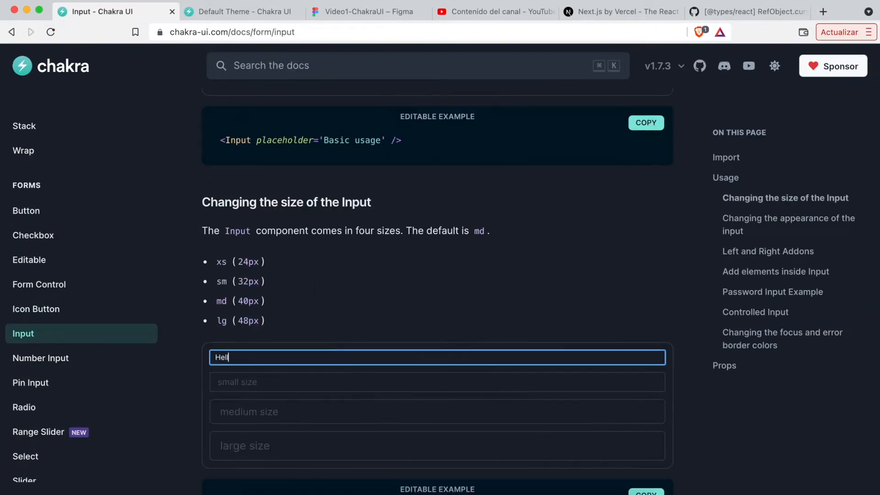
{"action": "left_click", "coordinate": [24, 453]}
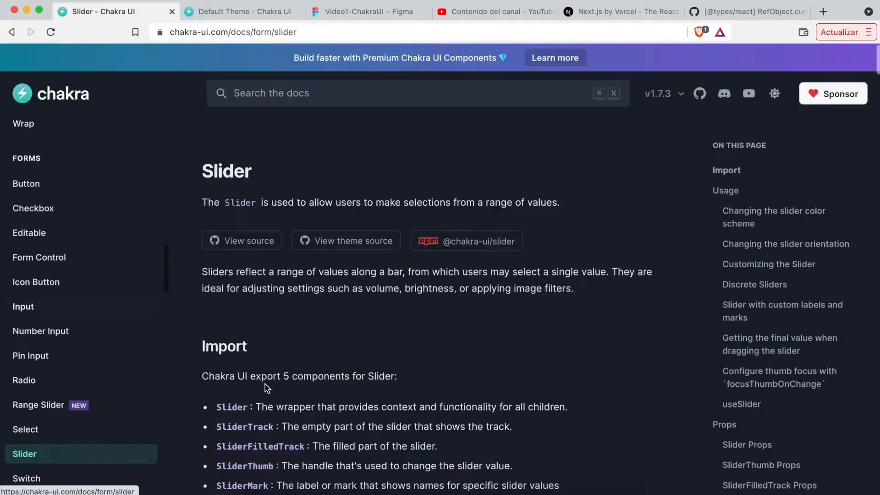
{"action": "scroll", "scroll_direction": "down", "scroll_amount": 3}
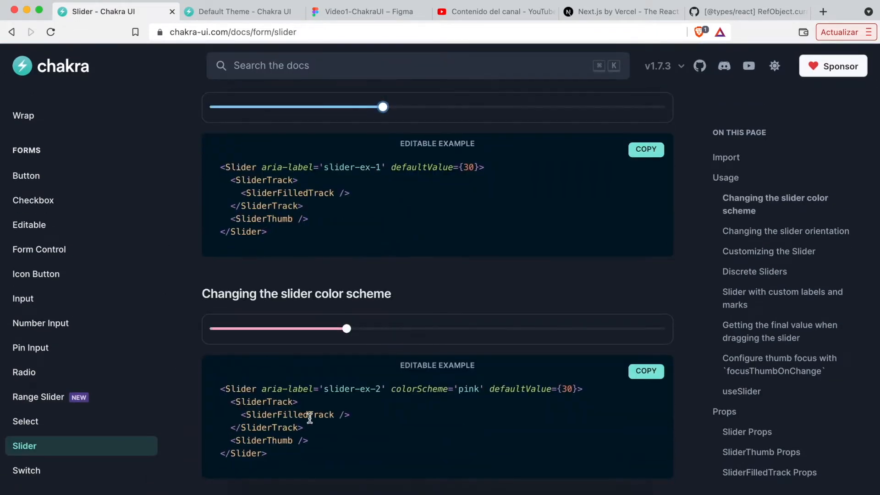
{"action": "scroll", "scroll_direction": "down", "scroll_amount": 3}
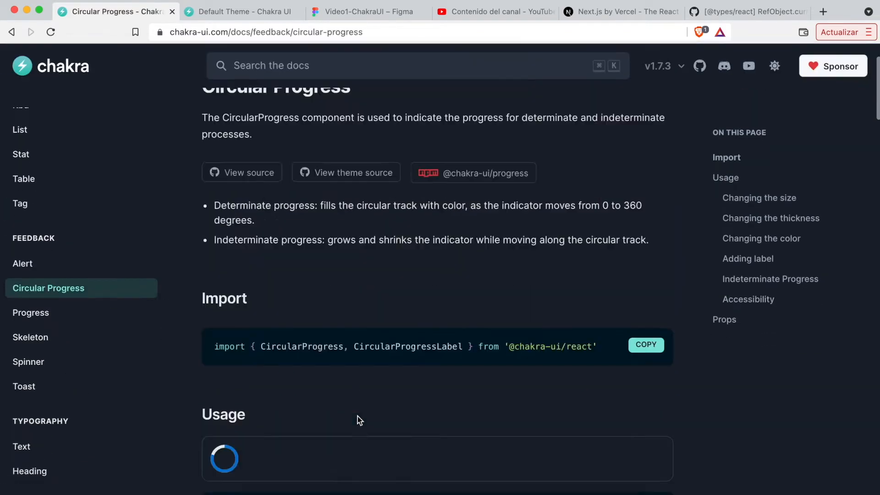
Browse the Text, Heading, Alert Dialog and Popover documentation pages.
{"action": "left_click", "coordinate": [28, 362]}
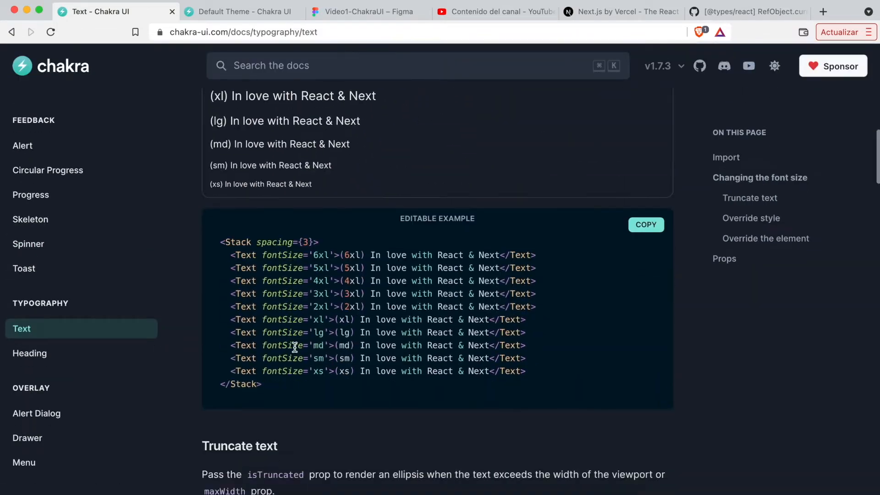
{"action": "left_click", "coordinate": [30, 353]}
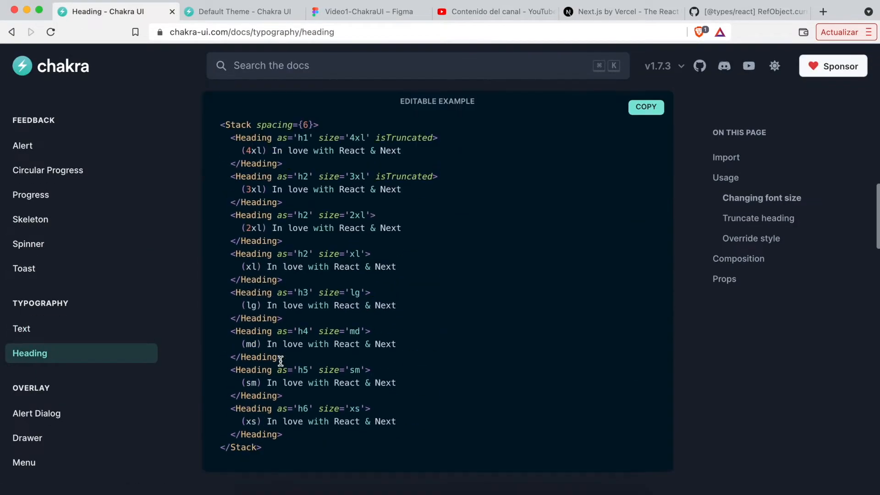
{"action": "left_click", "coordinate": [37, 413]}
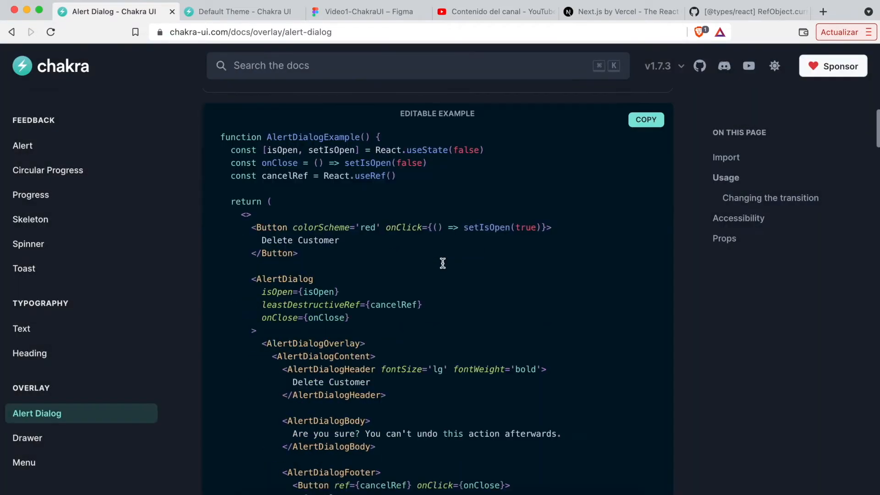
{"action": "scroll", "scroll_direction": "down", "scroll_amount": 3}
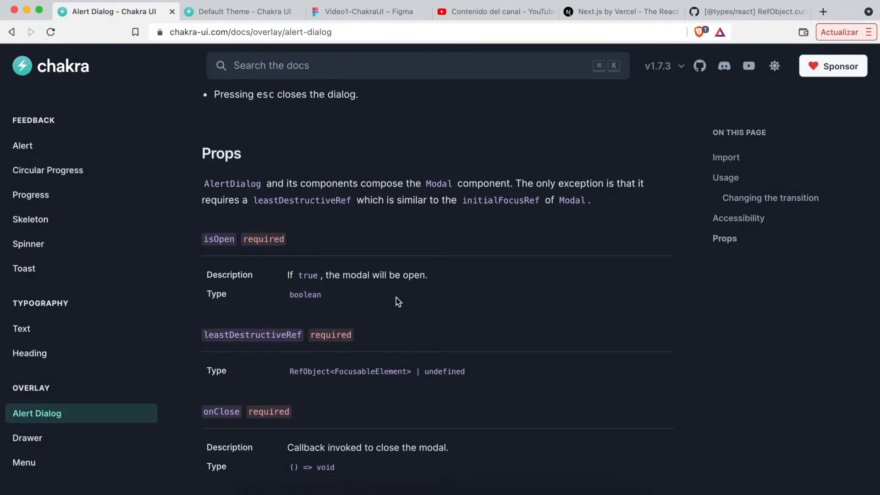
{"action": "left_click", "coordinate": [30, 395]}
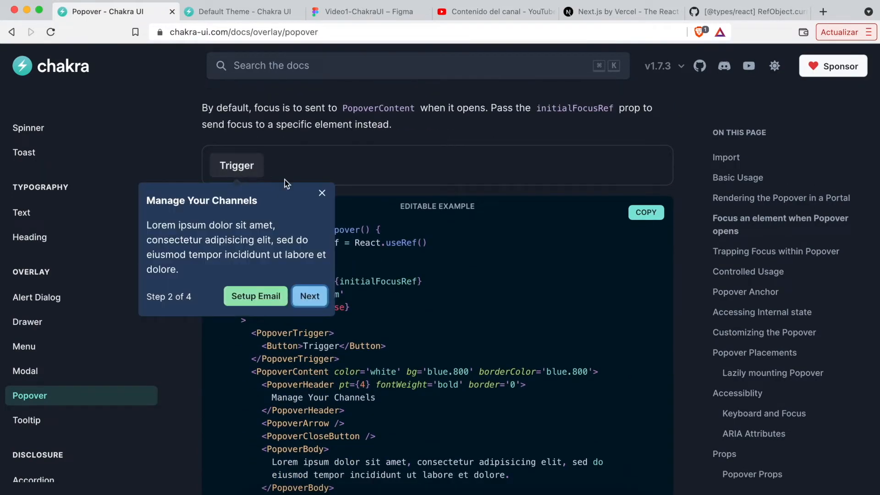
{"action": "scroll", "scroll_direction": "down", "scroll_amount": 3}
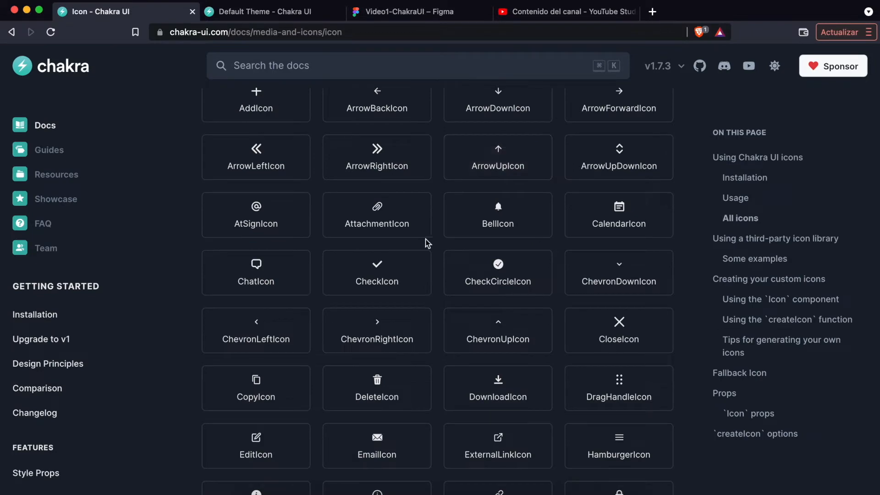
Scroll the Icon page through the All icons grid to the Installation and Usage examples.
{"action": "scroll", "scroll_direction": "down", "scroll_amount": 3}
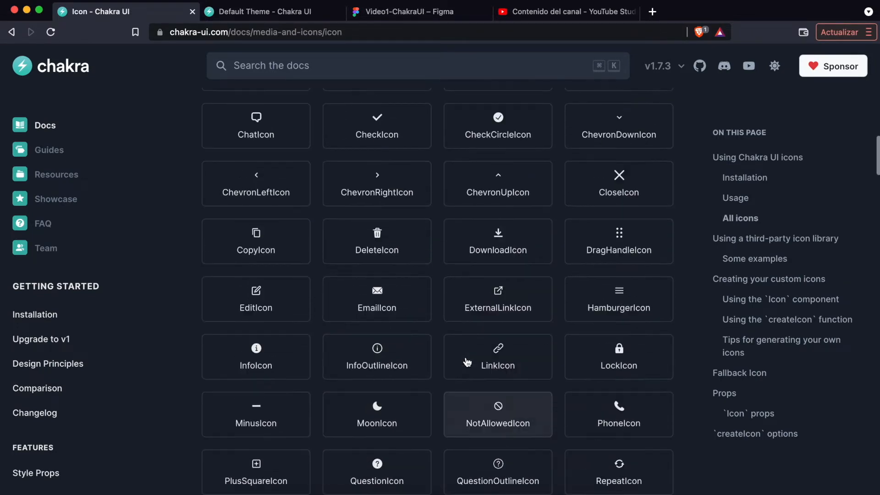
{"action": "scroll", "scroll_direction": "down", "scroll_amount": 3}
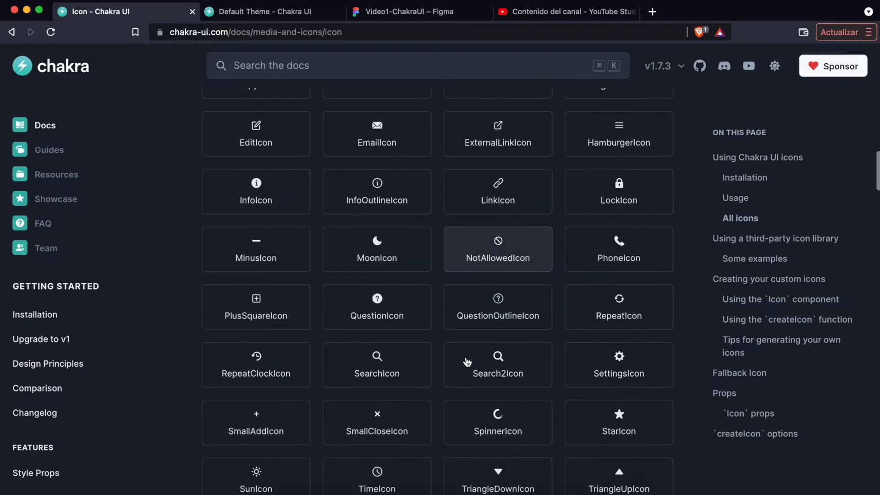
{"action": "scroll", "scroll_direction": "down", "scroll_amount": 3}
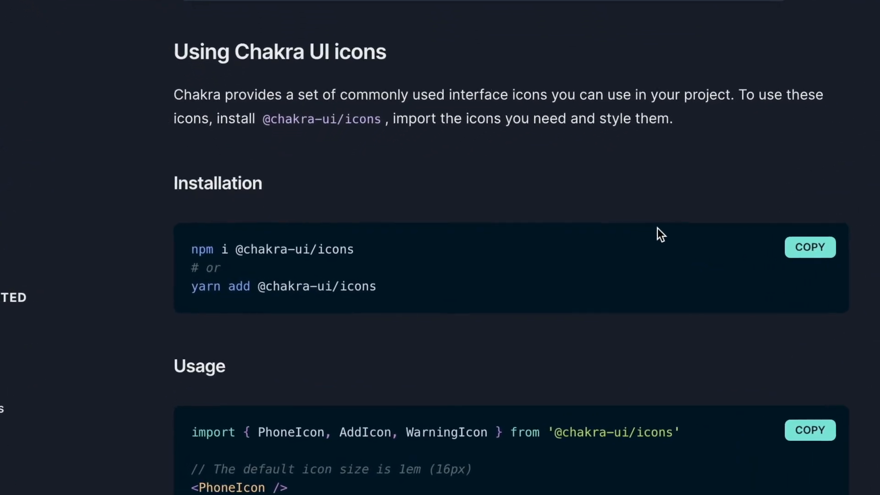
{"action": "scroll", "scroll_direction": "down", "scroll_amount": 3}
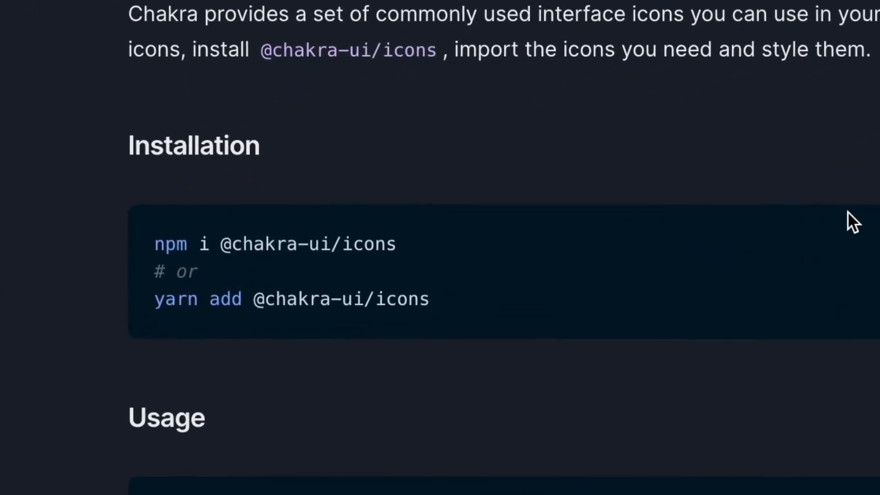
{"action": "scroll", "scroll_direction": "down", "scroll_amount": 3}
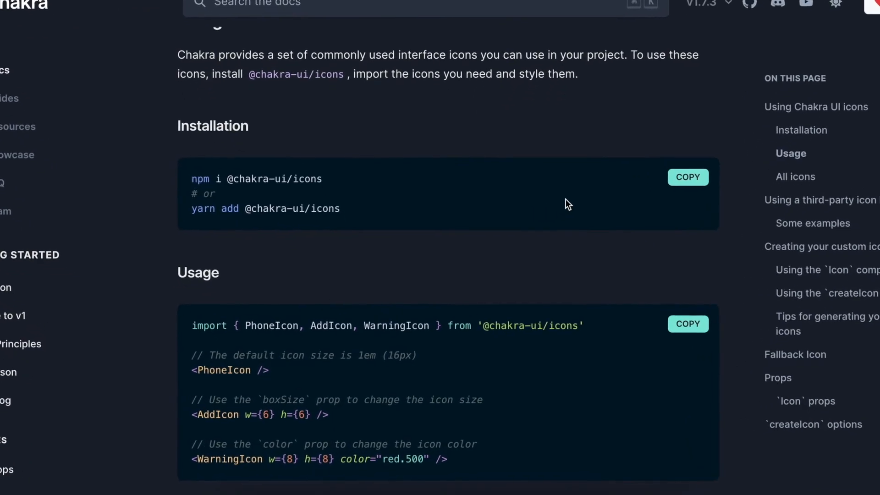
{"action": "scroll", "scroll_direction": "down", "scroll_amount": 3}
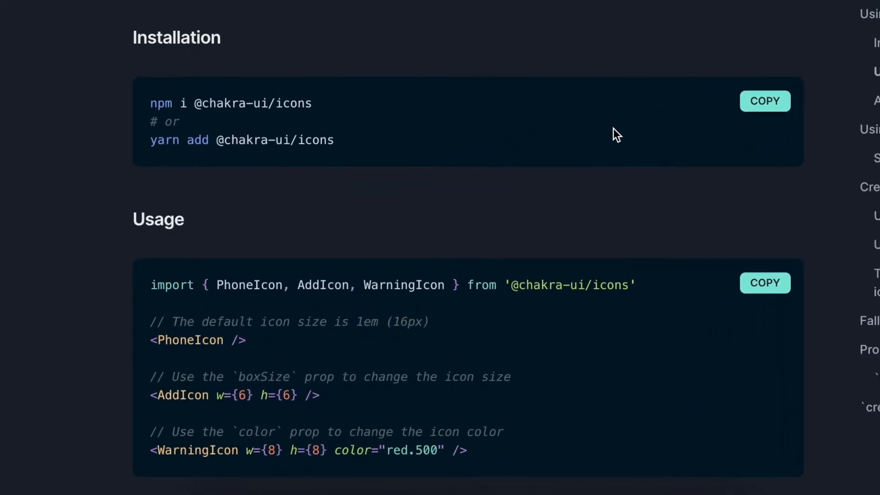
{"action": "scroll", "scroll_direction": "down", "scroll_amount": 3}
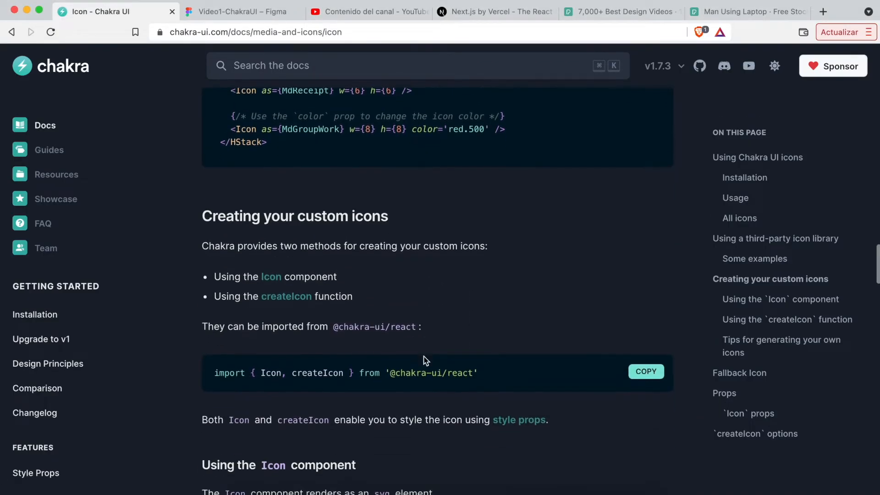
Scroll past Creating your custom icons, Fallback Icon and Props to the createIcon options.
{"action": "scroll", "scroll_direction": "down", "scroll_amount": 3}
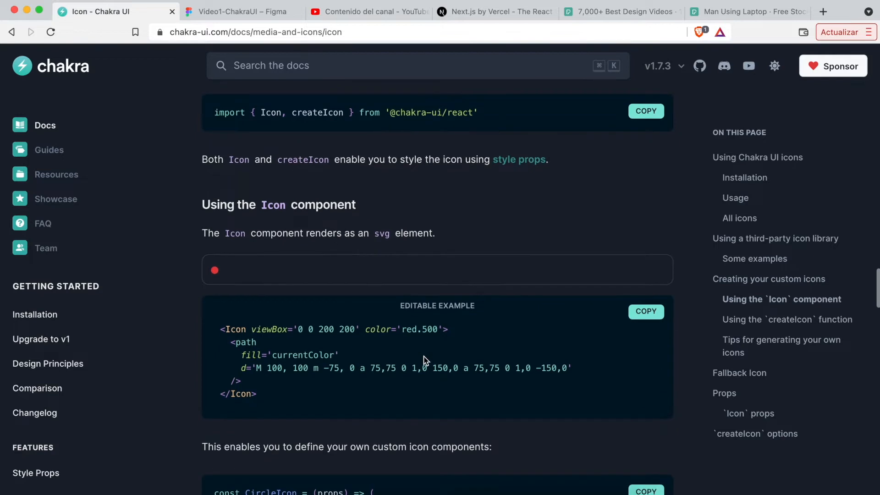
{"action": "scroll", "scroll_direction": "down", "scroll_amount": 3}
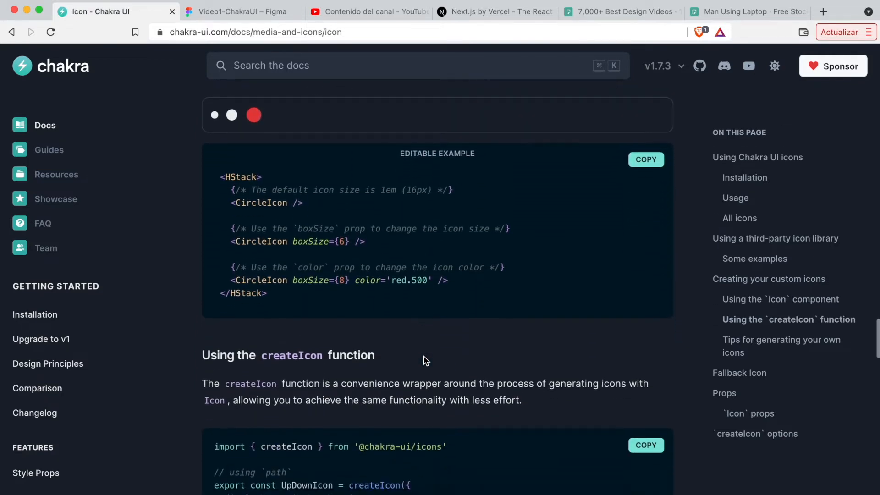
{"action": "scroll", "scroll_direction": "down", "scroll_amount": 3}
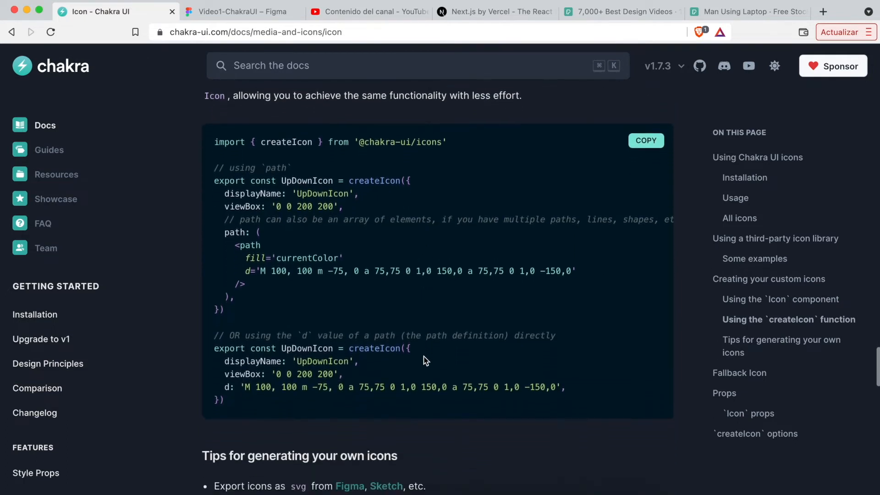
{"action": "scroll", "scroll_direction": "down", "scroll_amount": 3}
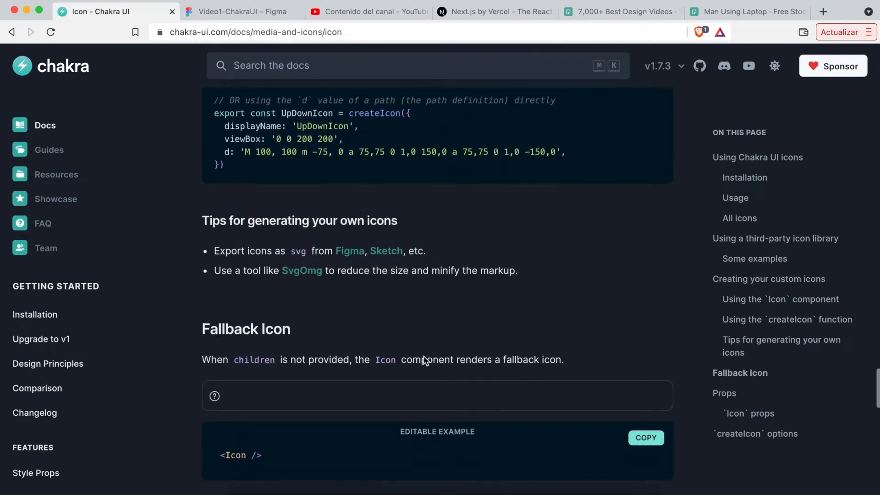
{"action": "scroll", "scroll_direction": "down", "scroll_amount": 3}
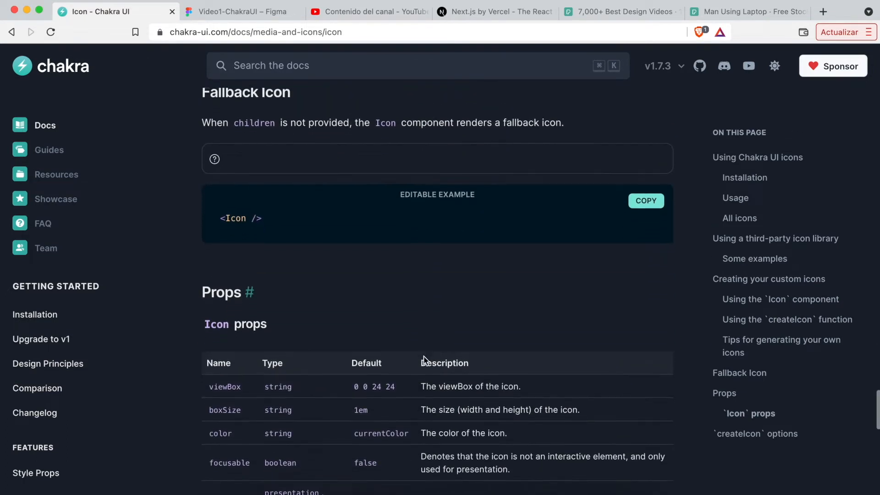
{"action": "scroll", "scroll_direction": "down", "scroll_amount": 3}
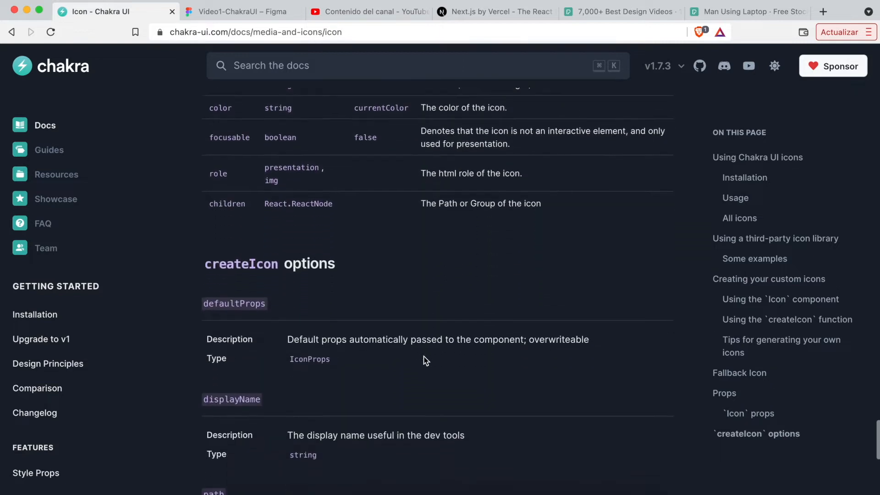
{"action": "scroll", "scroll_direction": "down", "scroll_amount": 3}
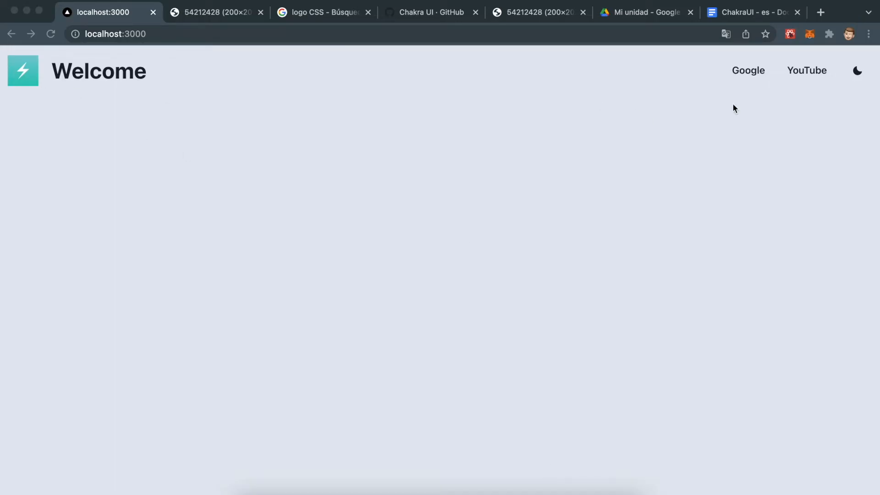
Emulate iPhone X in DevTools and open the Welcome page's Google/YouTube mobile menu.
{"action": "right_click", "coordinate": [445, 401]}
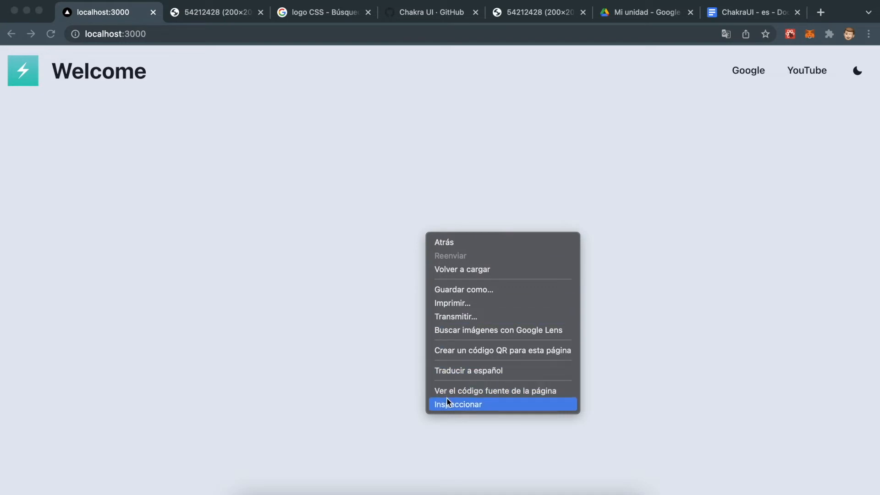
{"action": "left_click", "coordinate": [459, 404]}
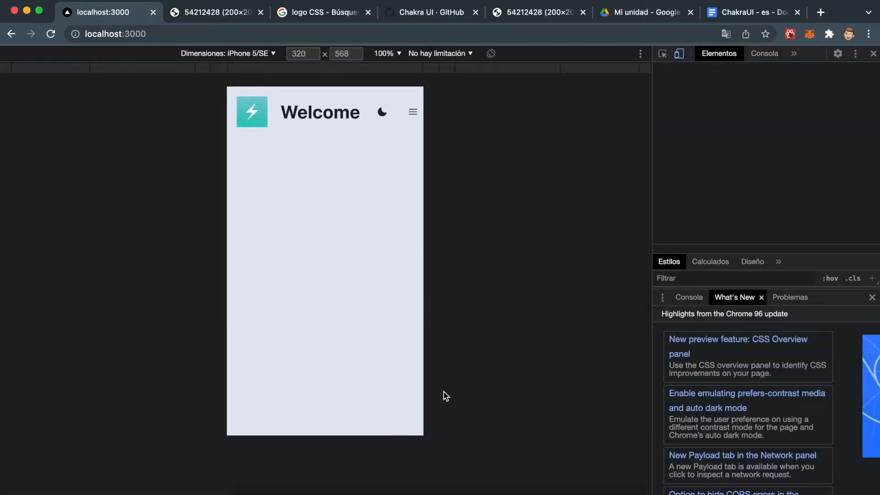
{"action": "left_click", "coordinate": [228, 53]}
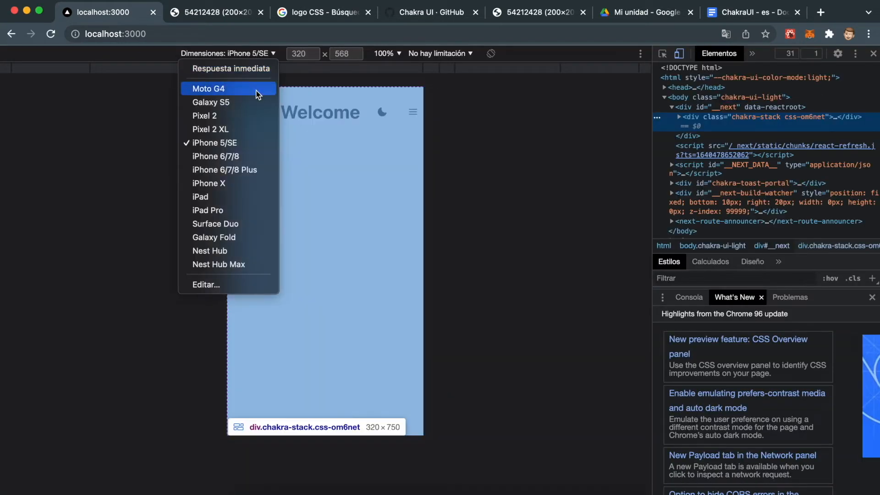
{"action": "left_click", "coordinate": [208, 183]}
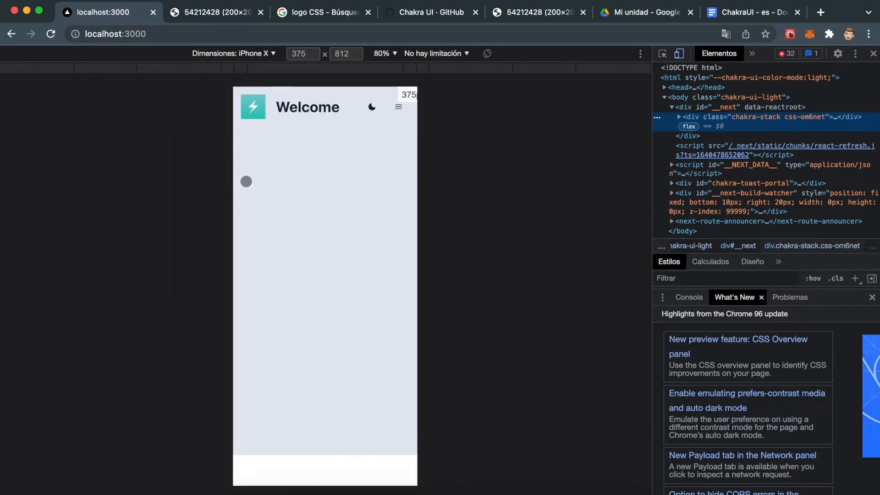
{"action": "left_click", "coordinate": [398, 106]}
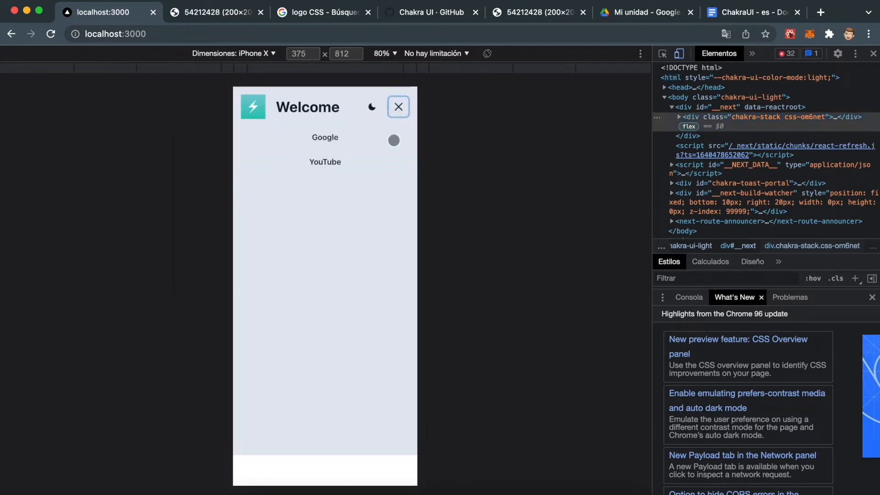
{"action": "left_click", "coordinate": [233, 53]}
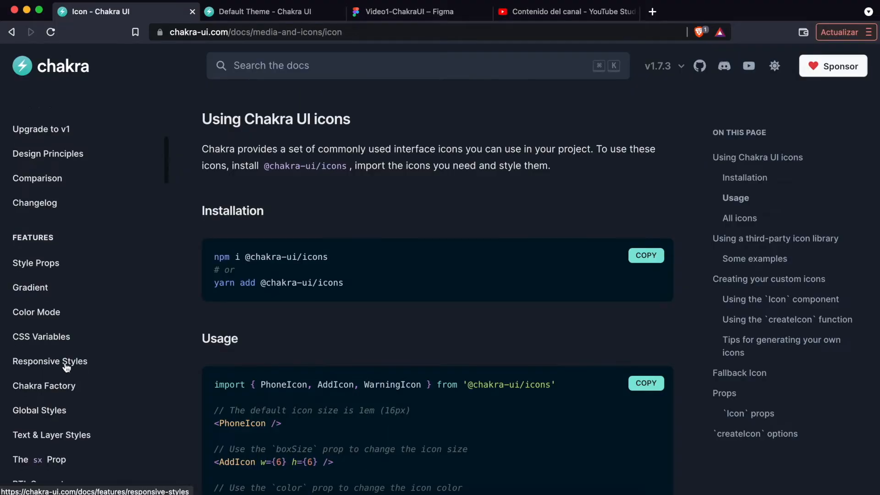
Open Responsive Styles and scroll to the default sm–2xl breakpoints example.
{"action": "left_click", "coordinate": [49, 361]}
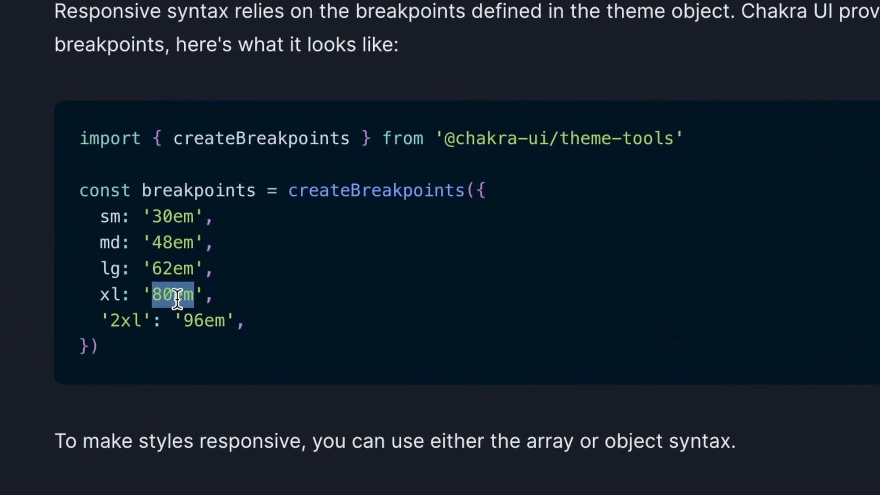
{"action": "scroll", "scroll_direction": "down", "scroll_amount": 3}
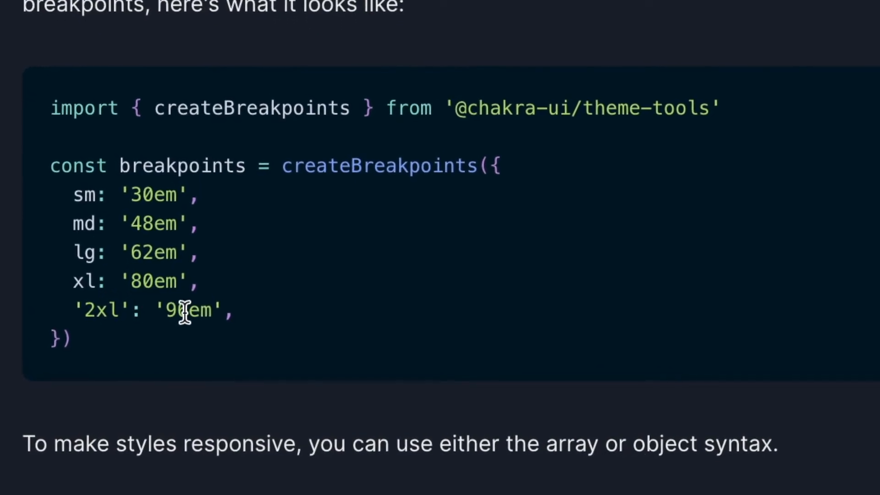
{"action": "left_click", "coordinate": [55, 10]}
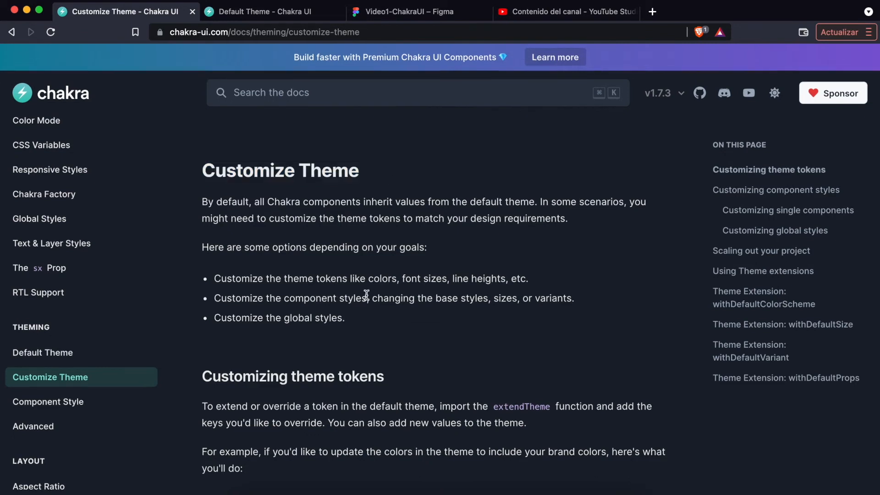
Scroll through theme token overrides down to the Button component style override and usage.
{"action": "scroll", "scroll_direction": "down", "scroll_amount": 3}
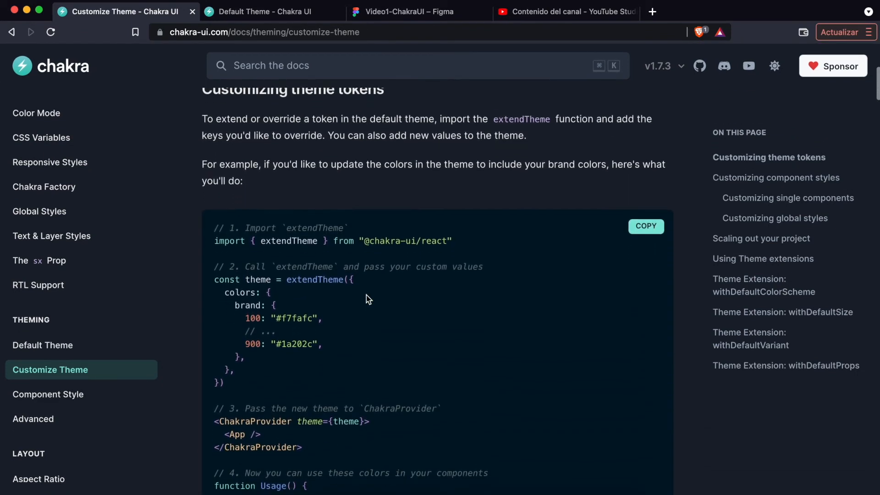
{"action": "scroll", "scroll_direction": "down", "scroll_amount": 3}
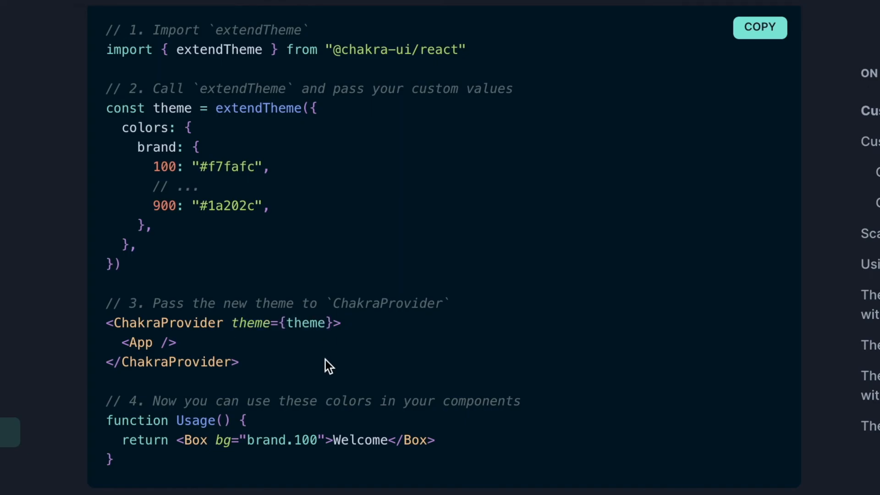
{"action": "scroll", "scroll_direction": "down", "scroll_amount": 3}
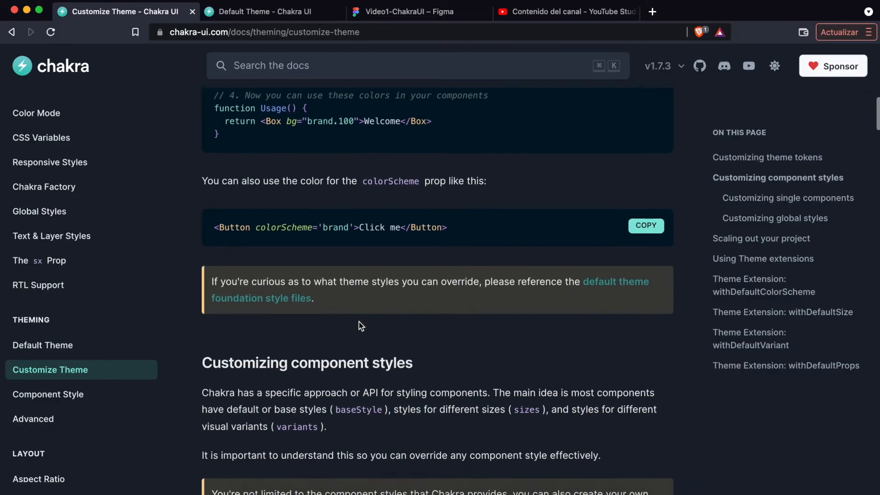
{"action": "scroll", "scroll_direction": "down", "scroll_amount": 3}
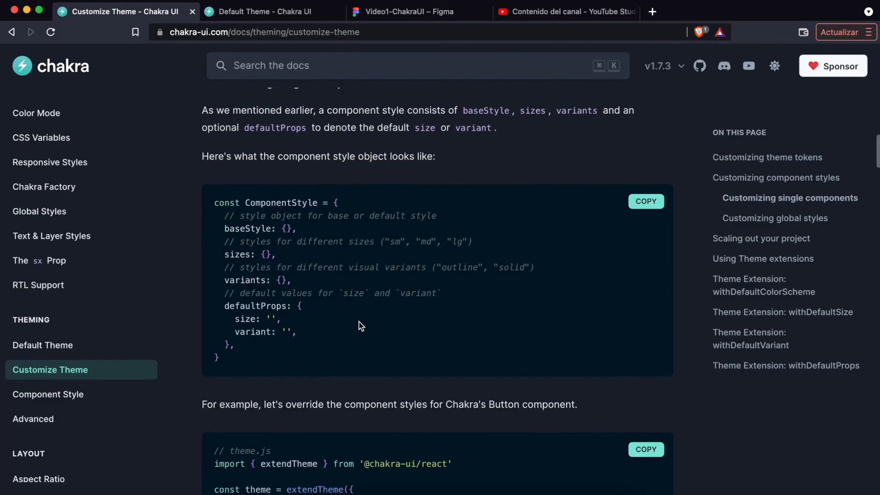
{"action": "scroll", "scroll_direction": "down", "scroll_amount": 3}
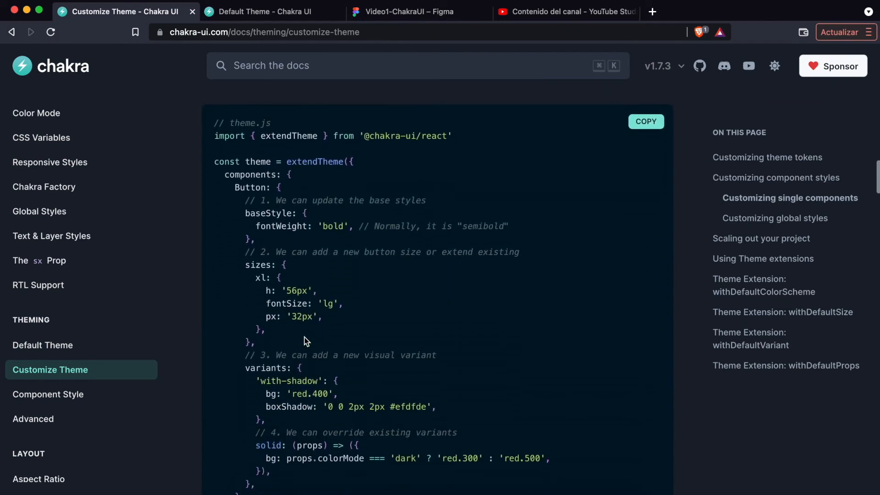
{"action": "scroll", "scroll_direction": "down", "scroll_amount": 3}
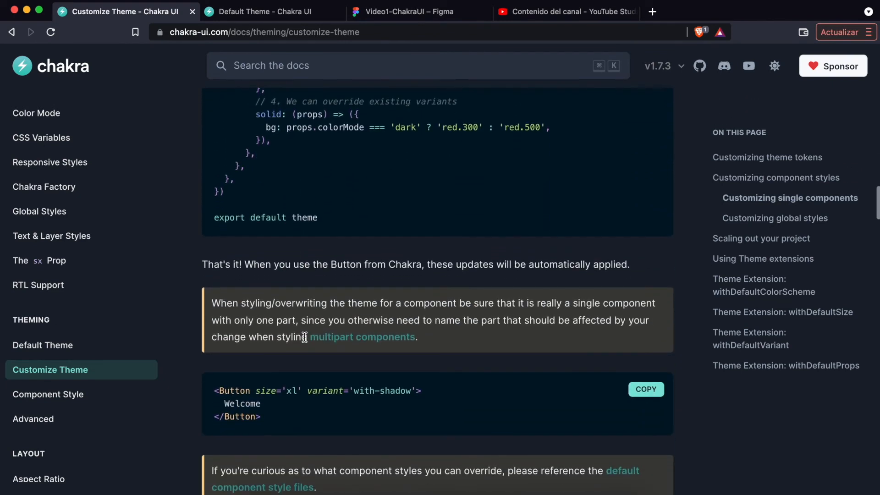